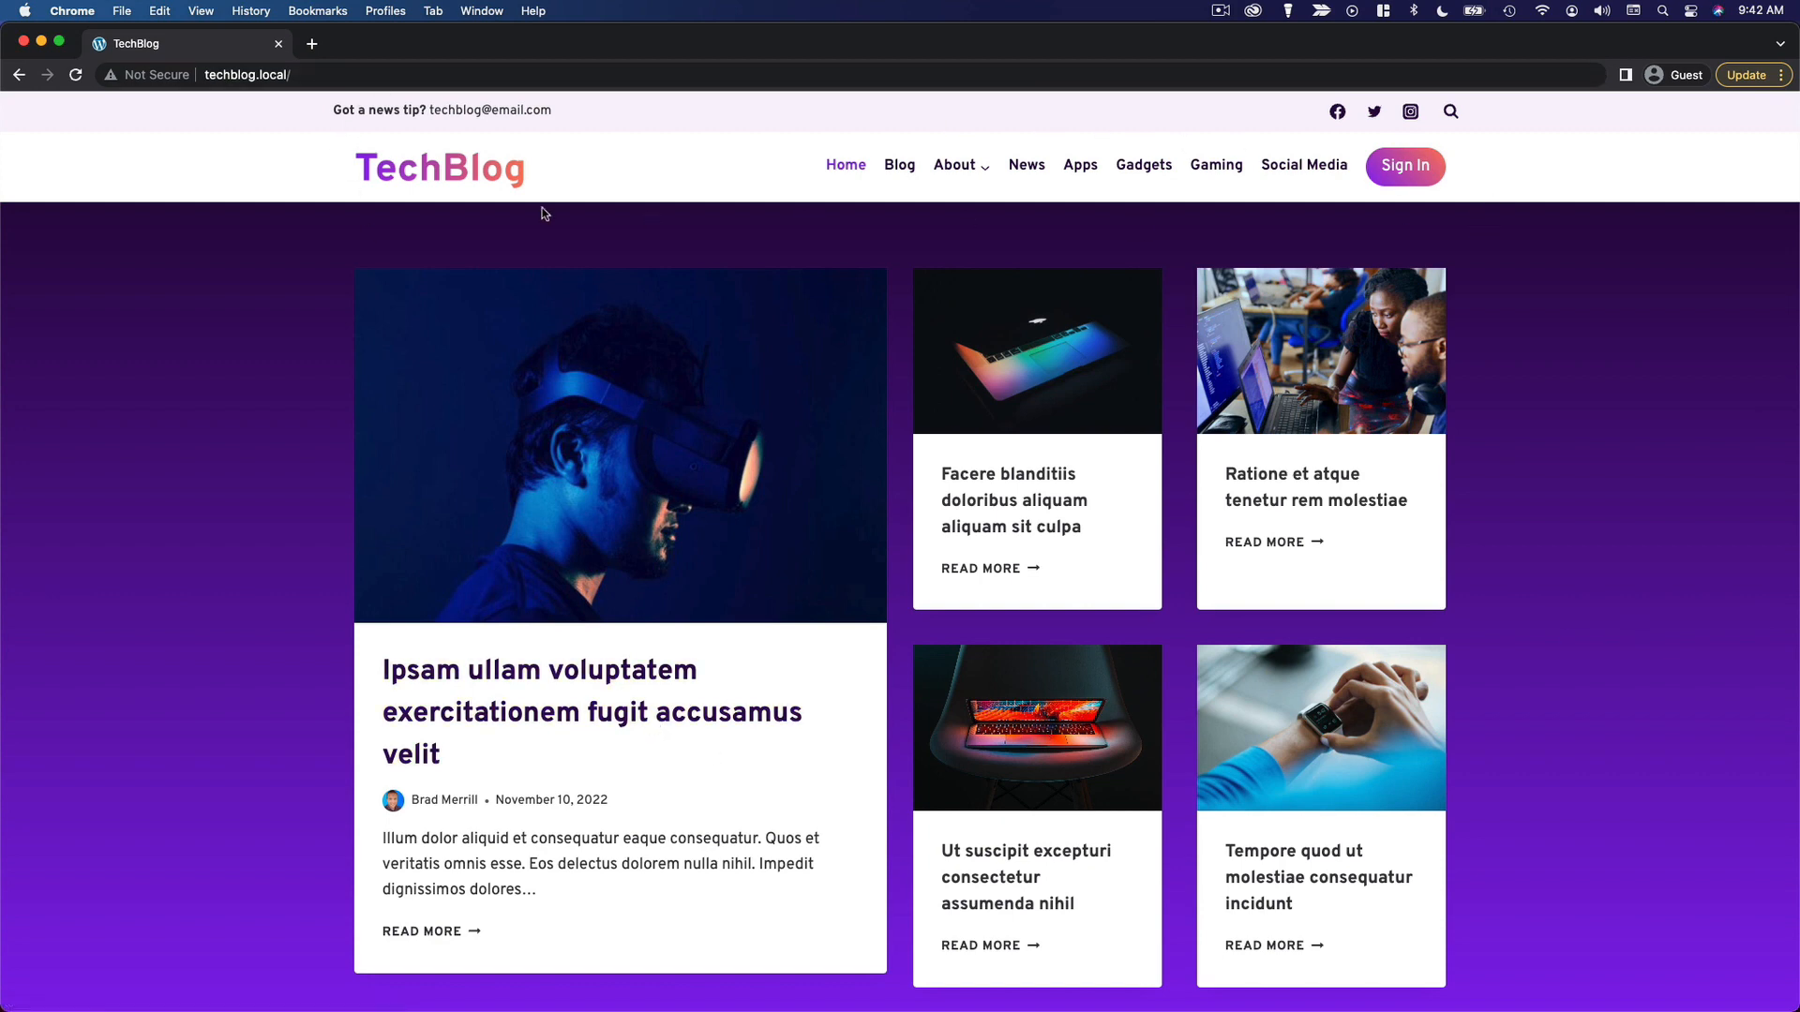
scroll("down", 3)
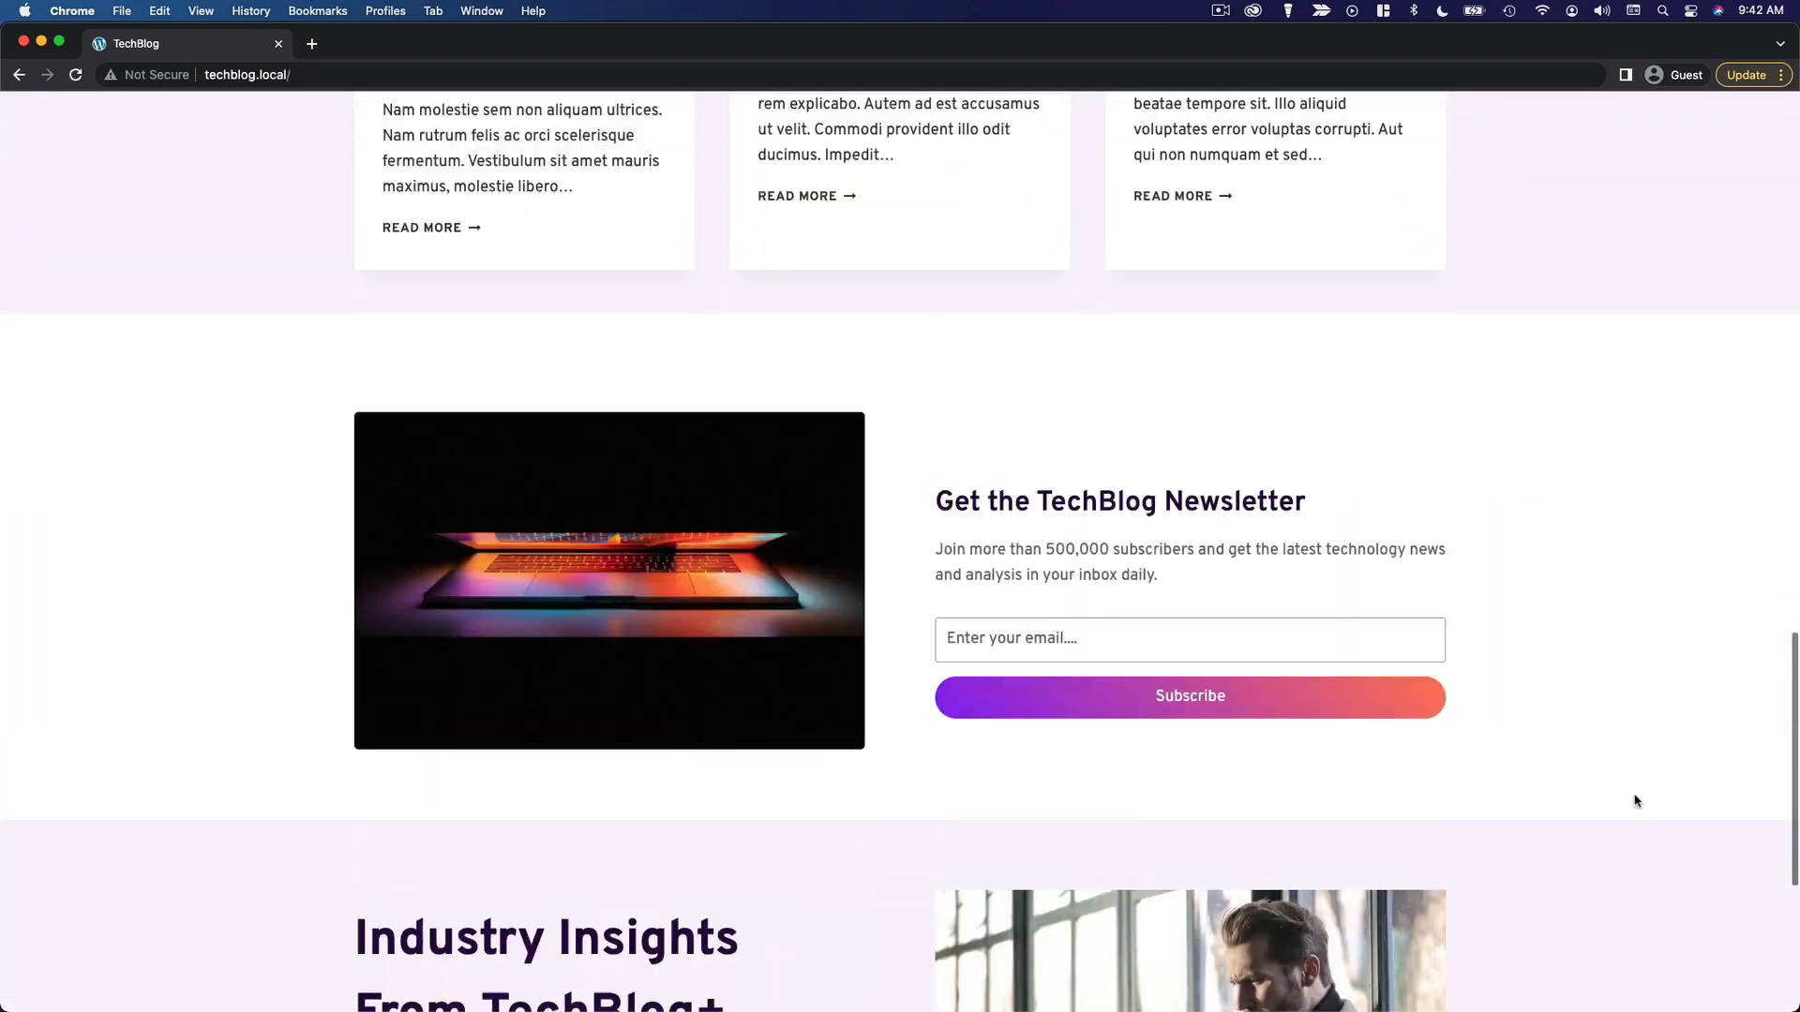
scroll("down", 3)
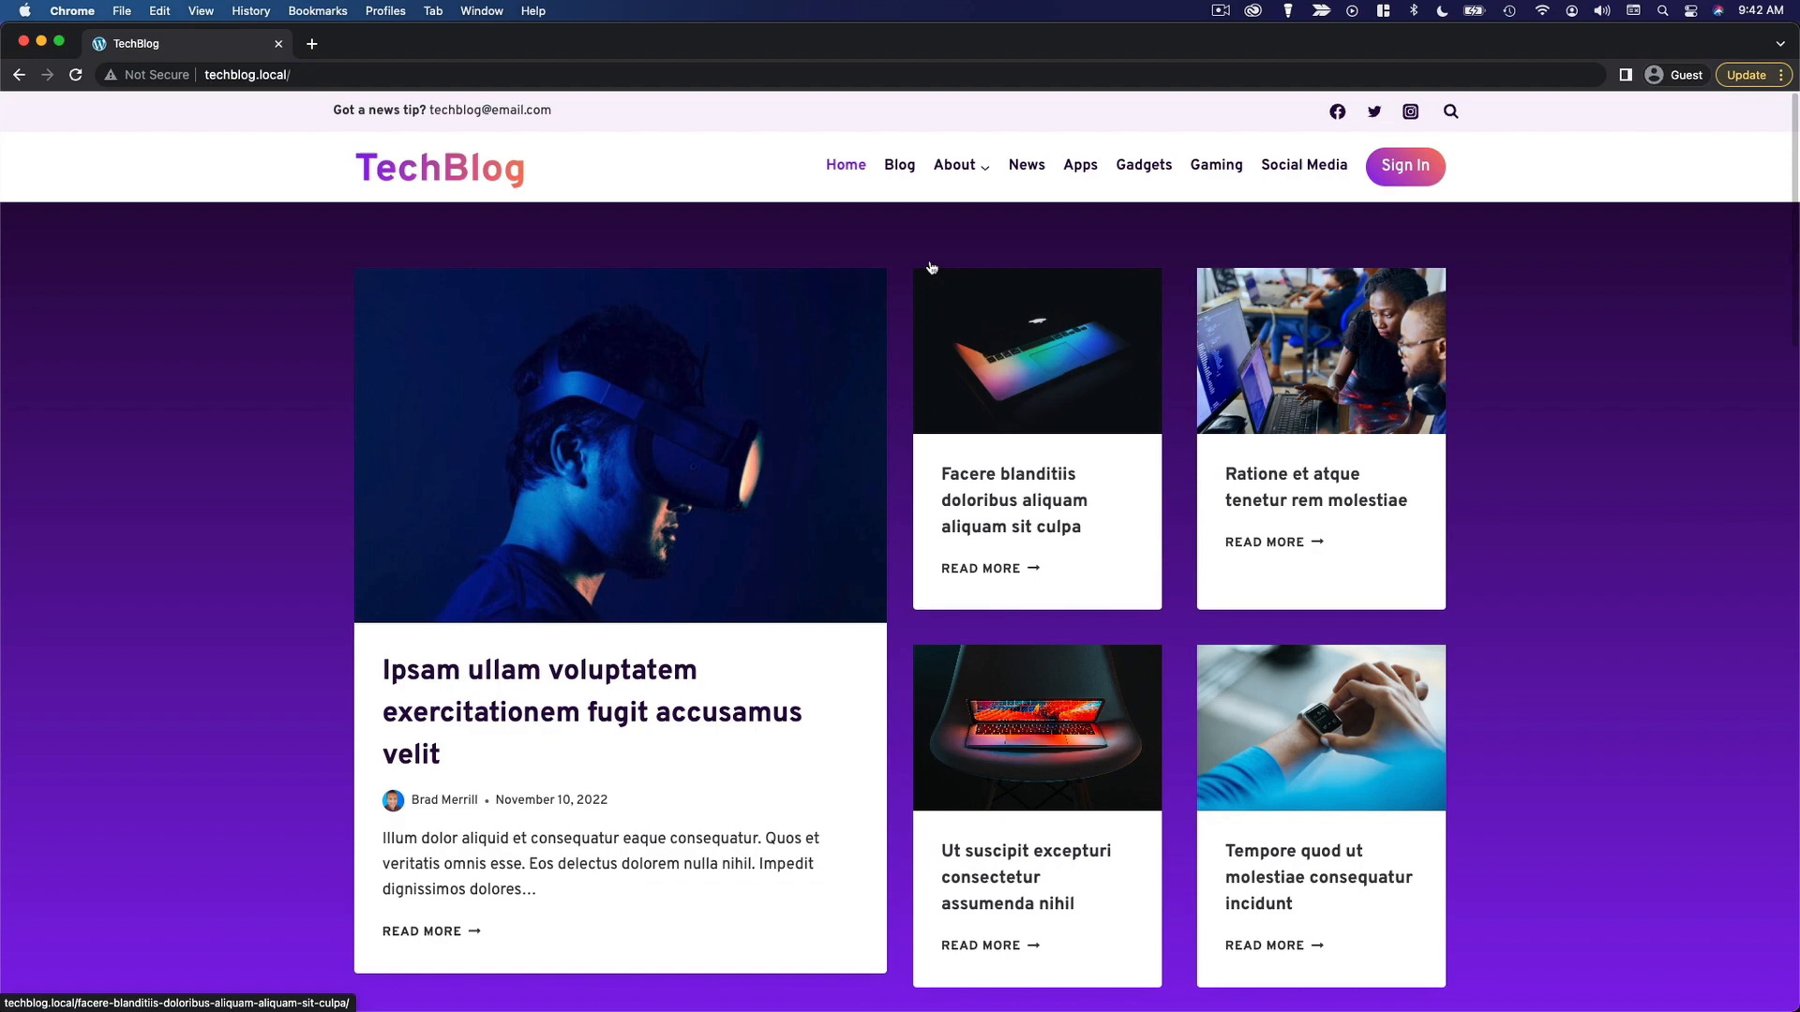
left_click(899, 164)
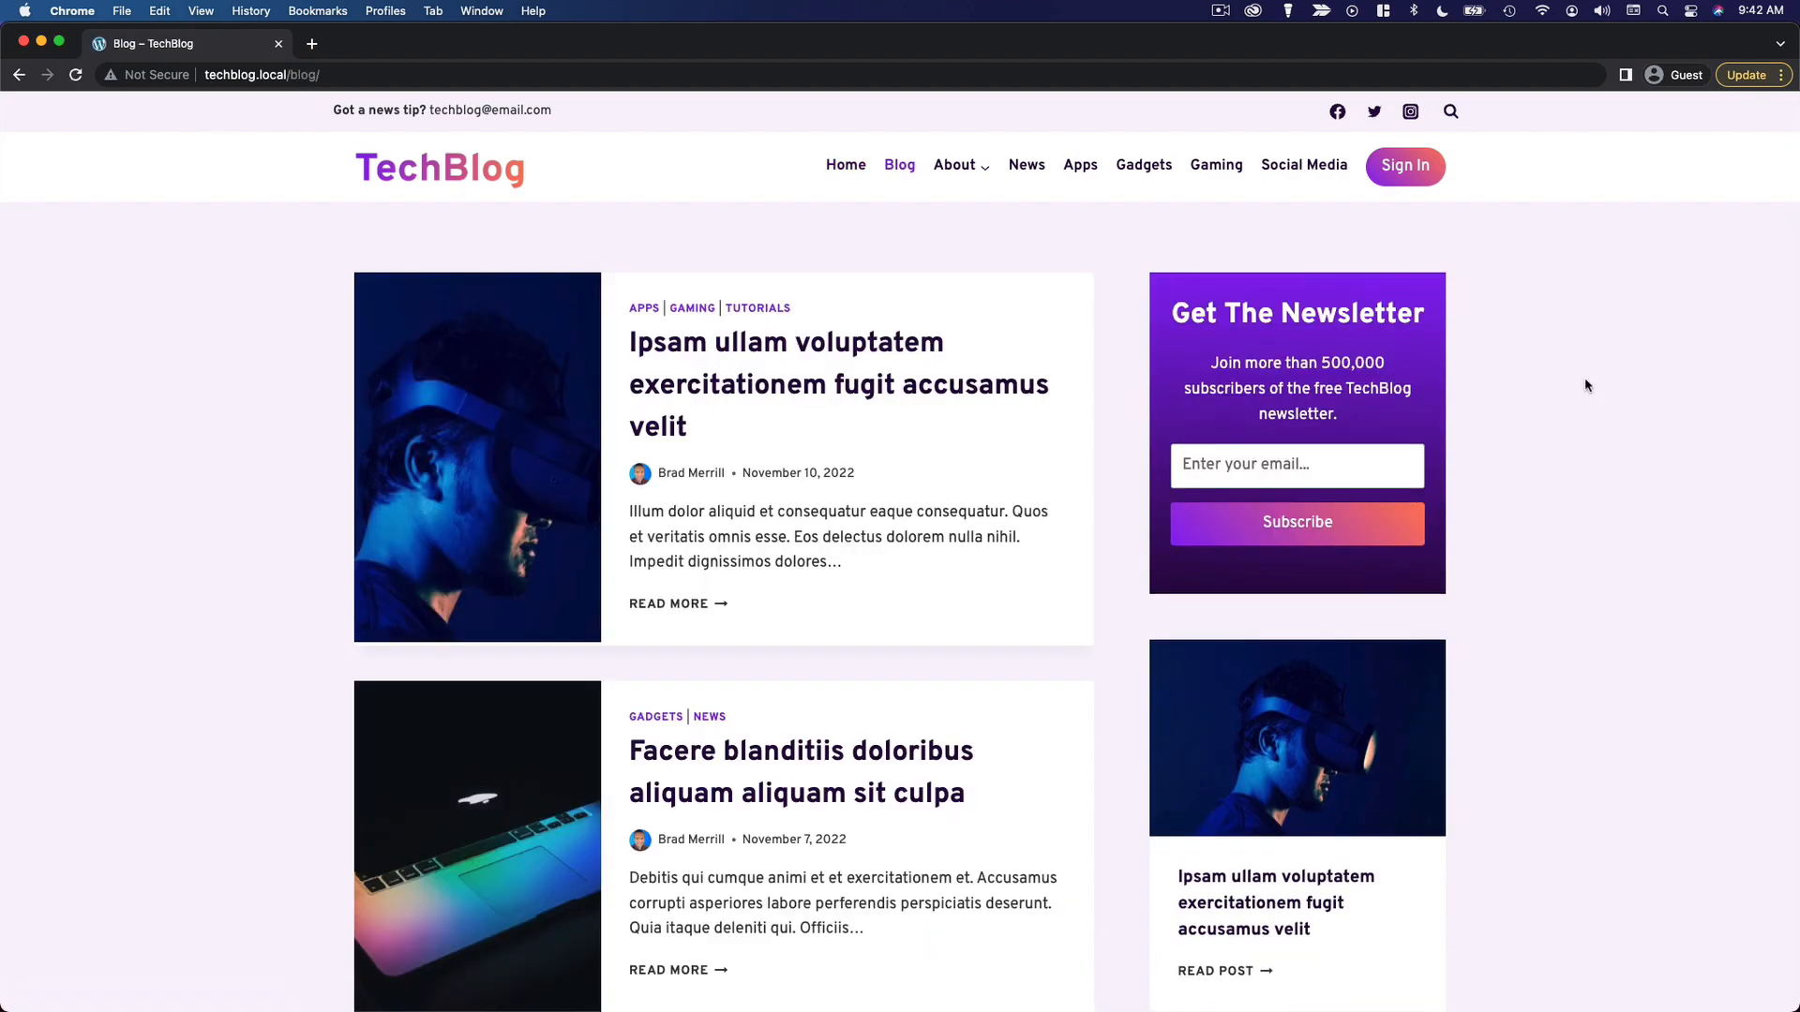
scroll("down", 3)
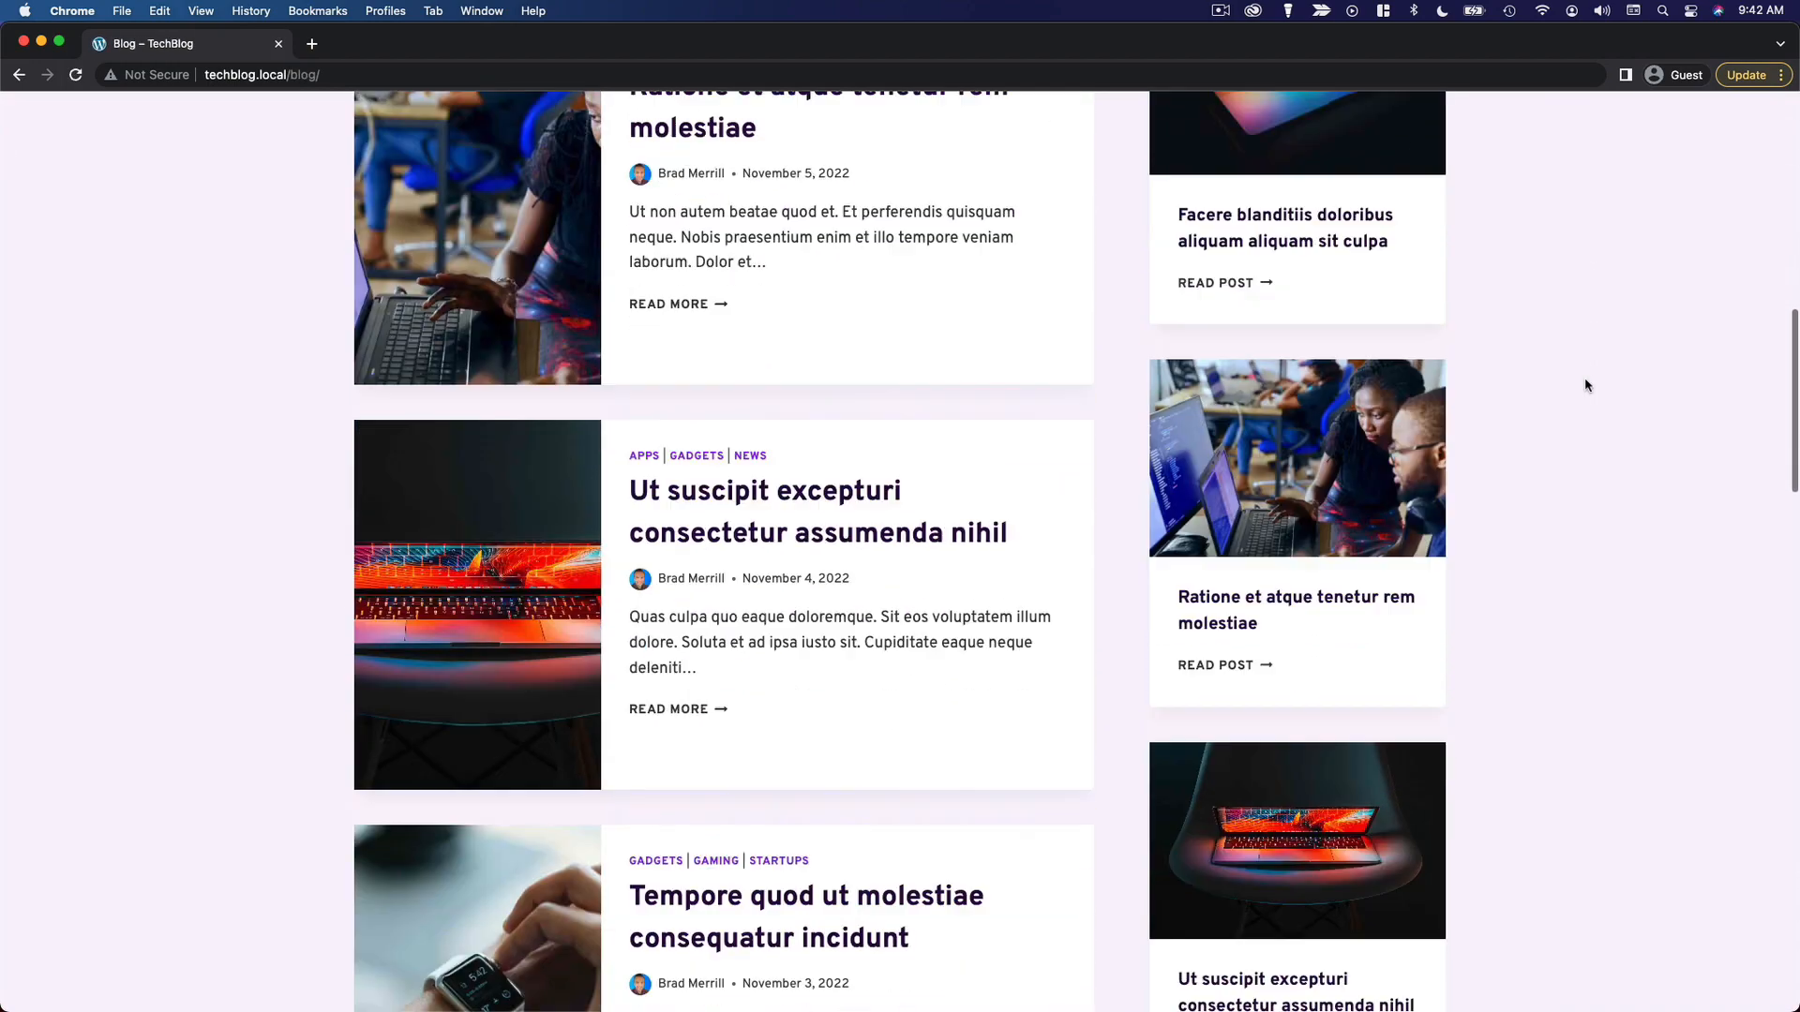
scroll("down", 3)
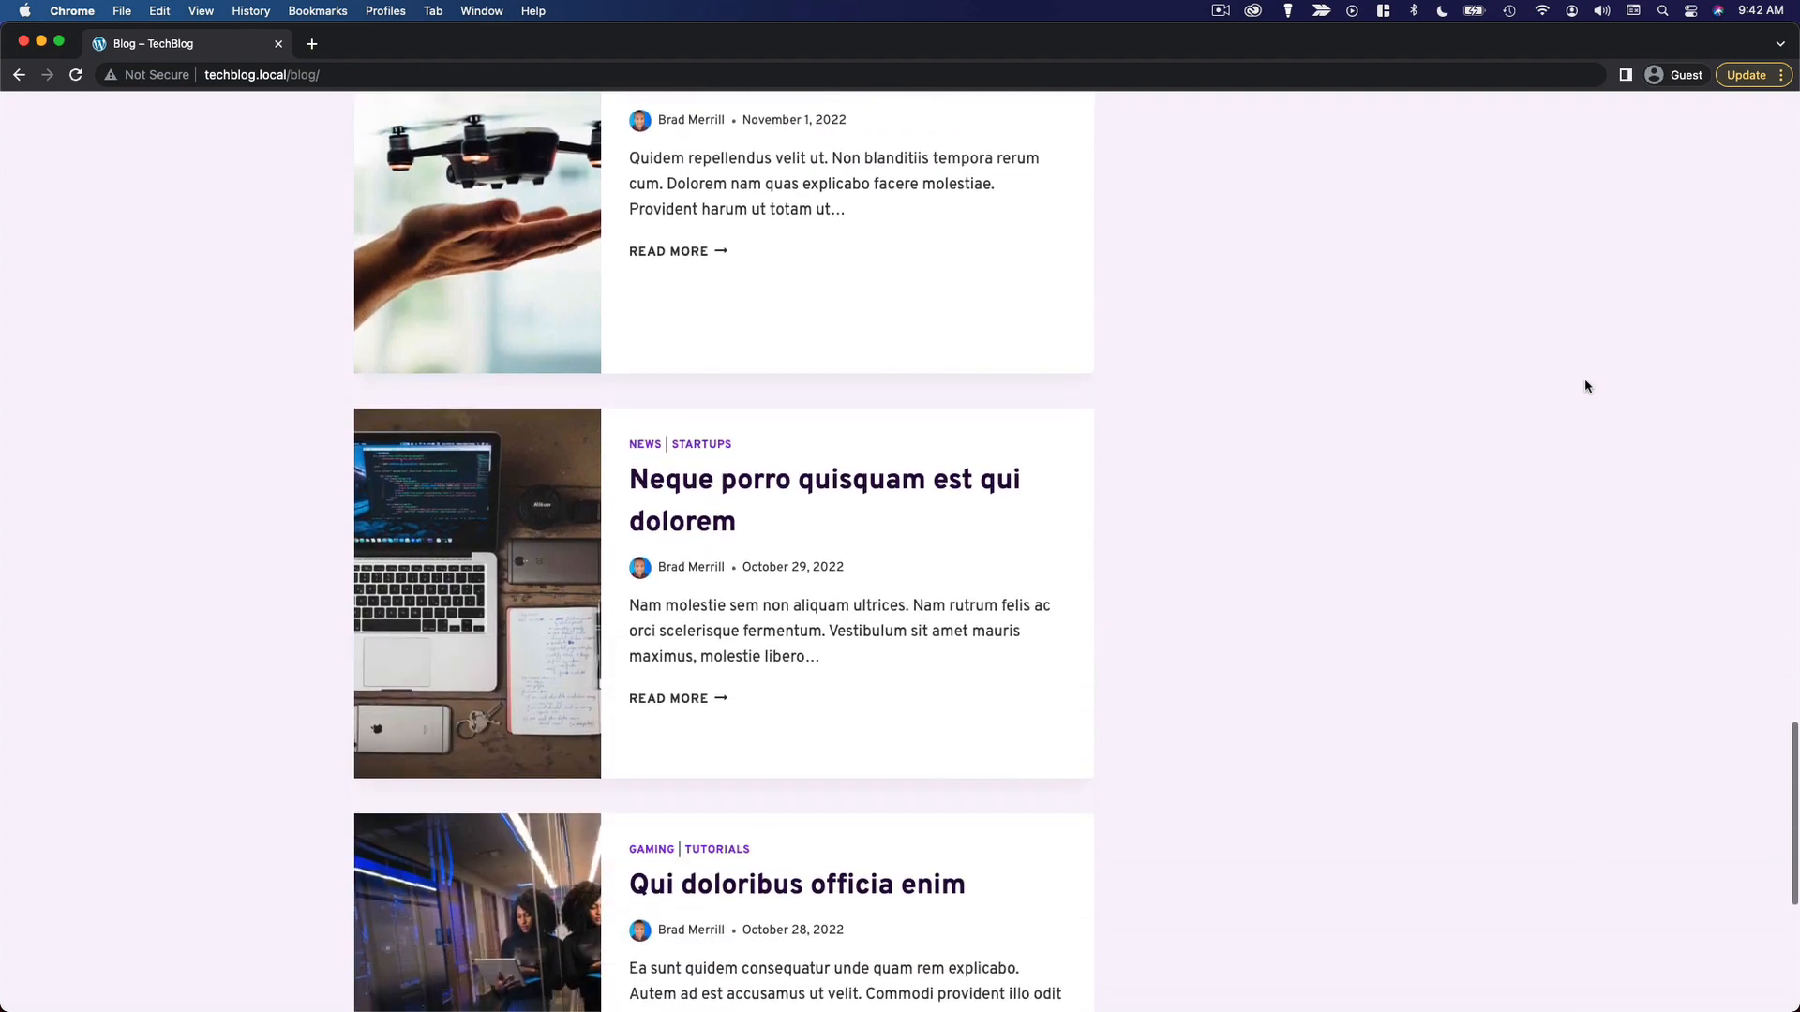
scroll("down", 3)
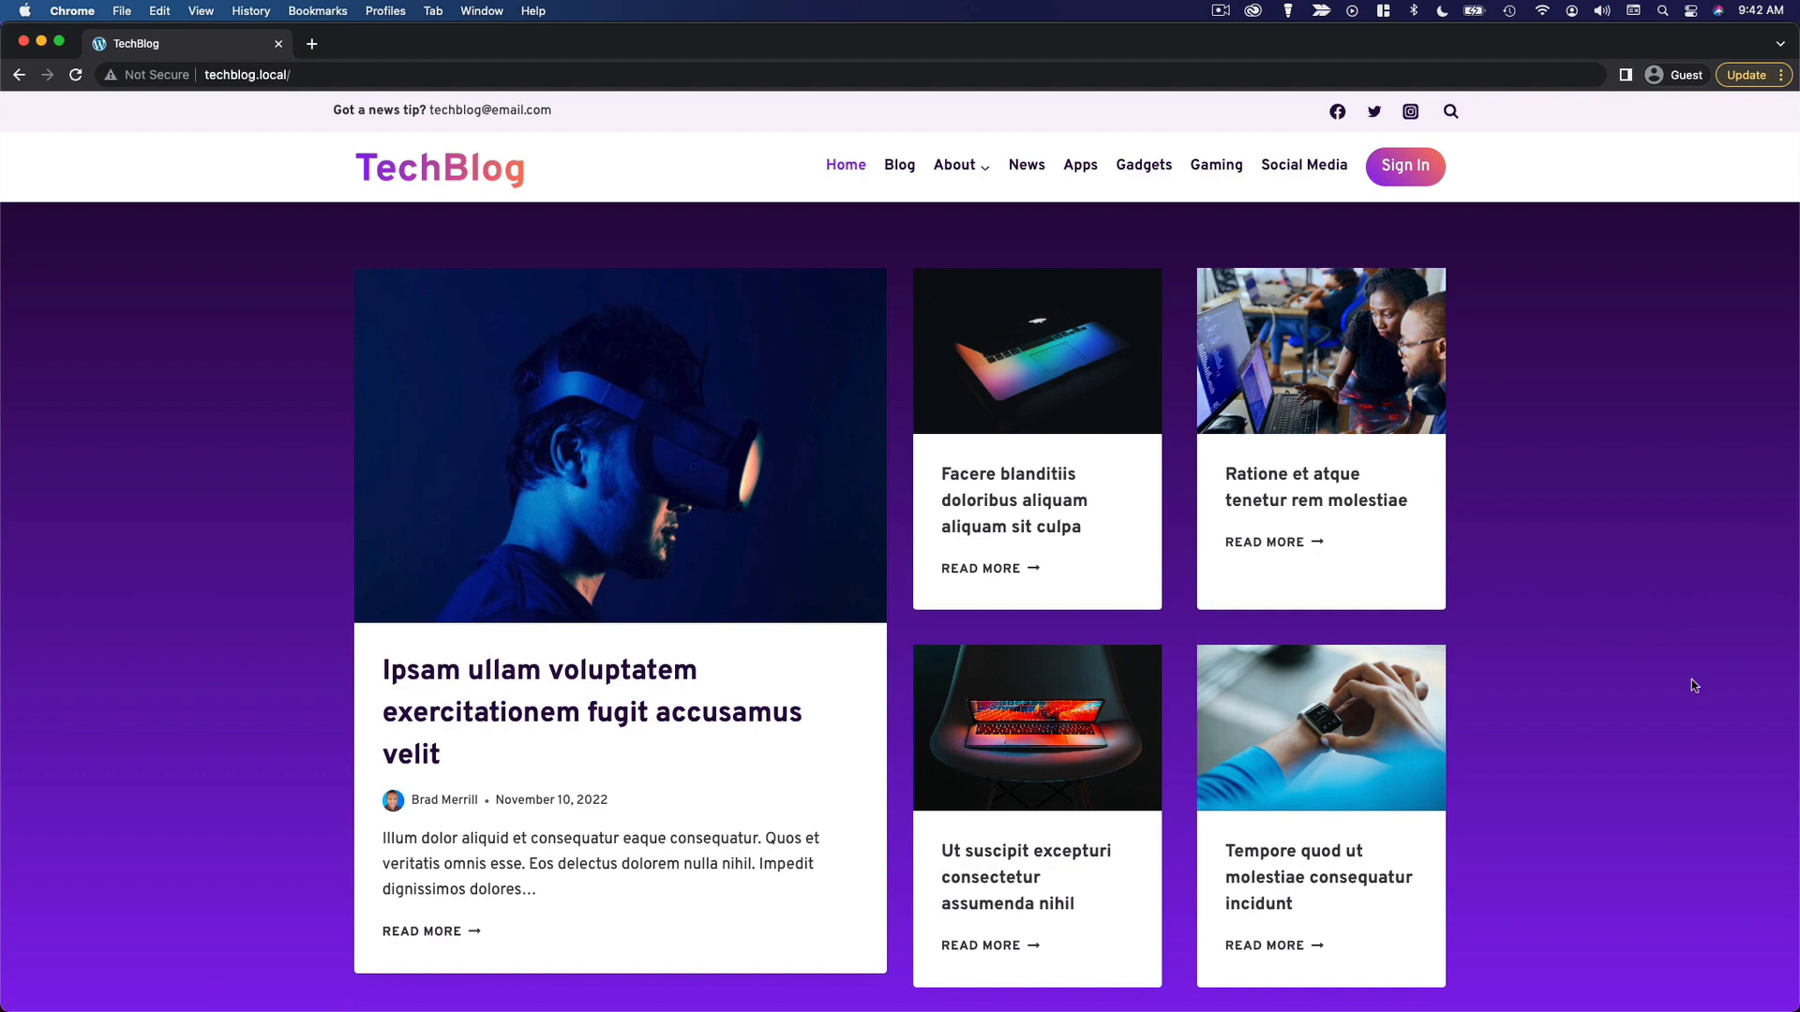
scroll("down", 3)
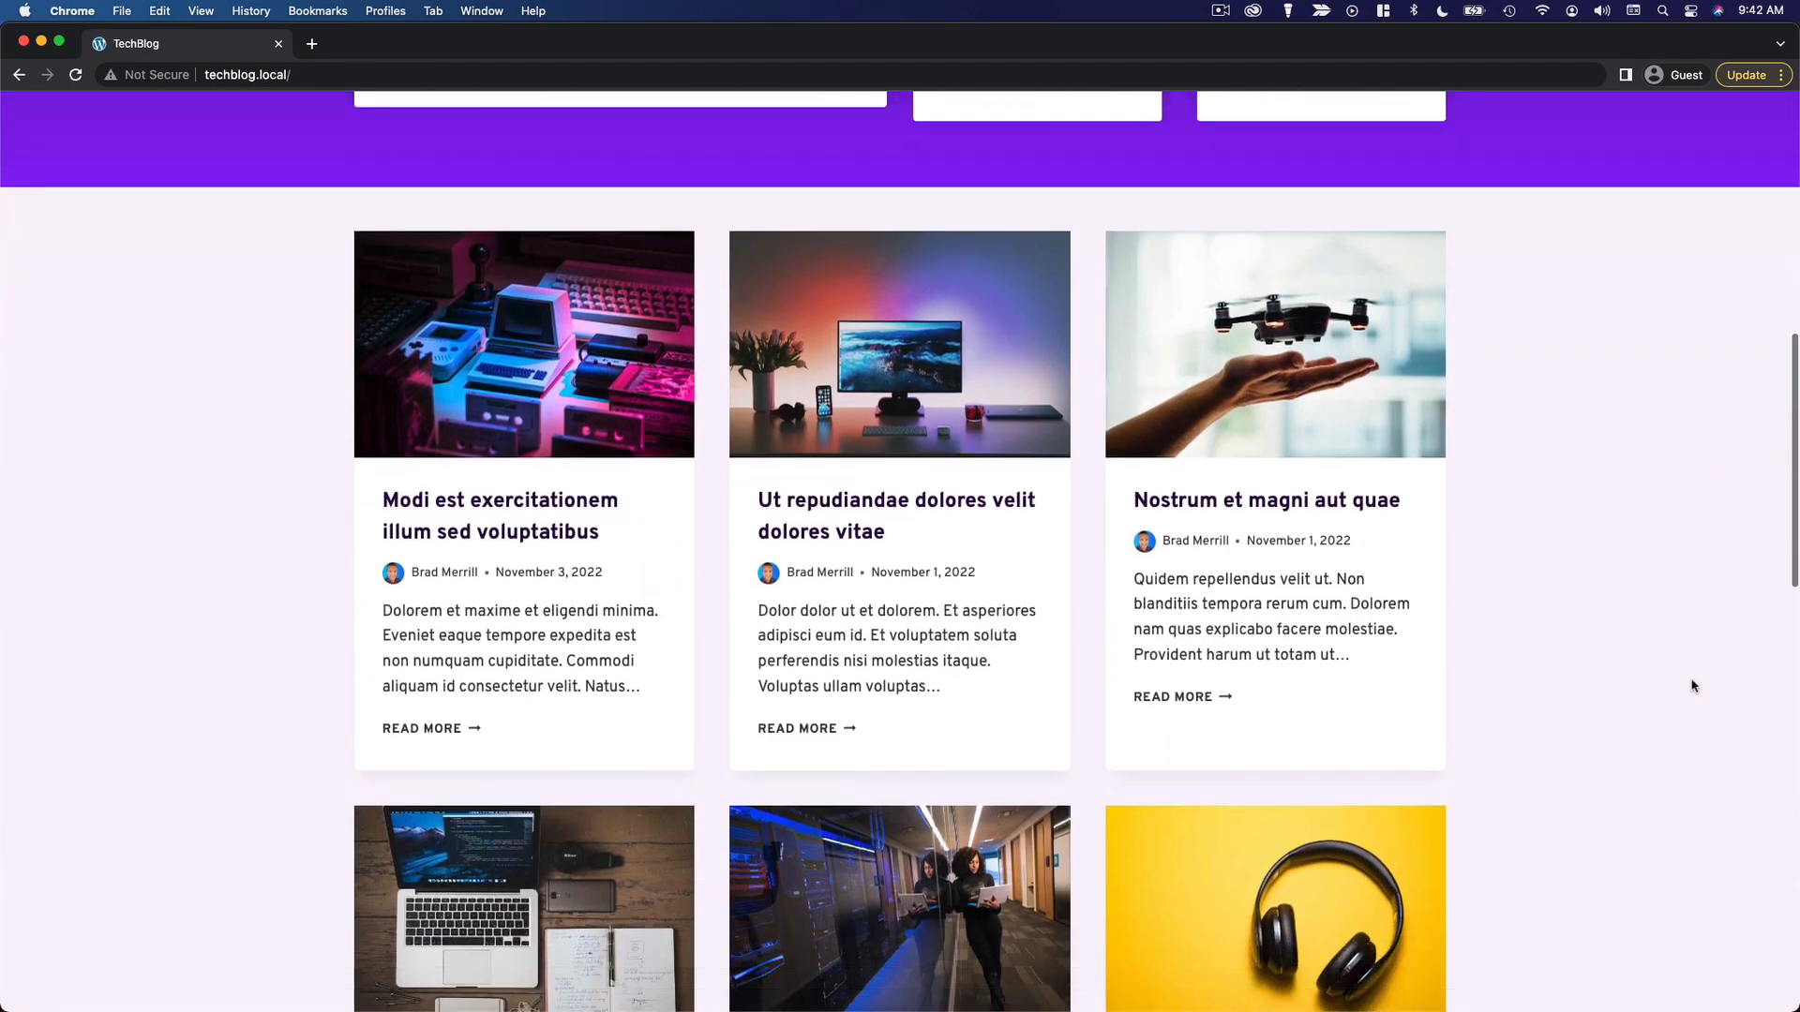
scroll("down", 3)
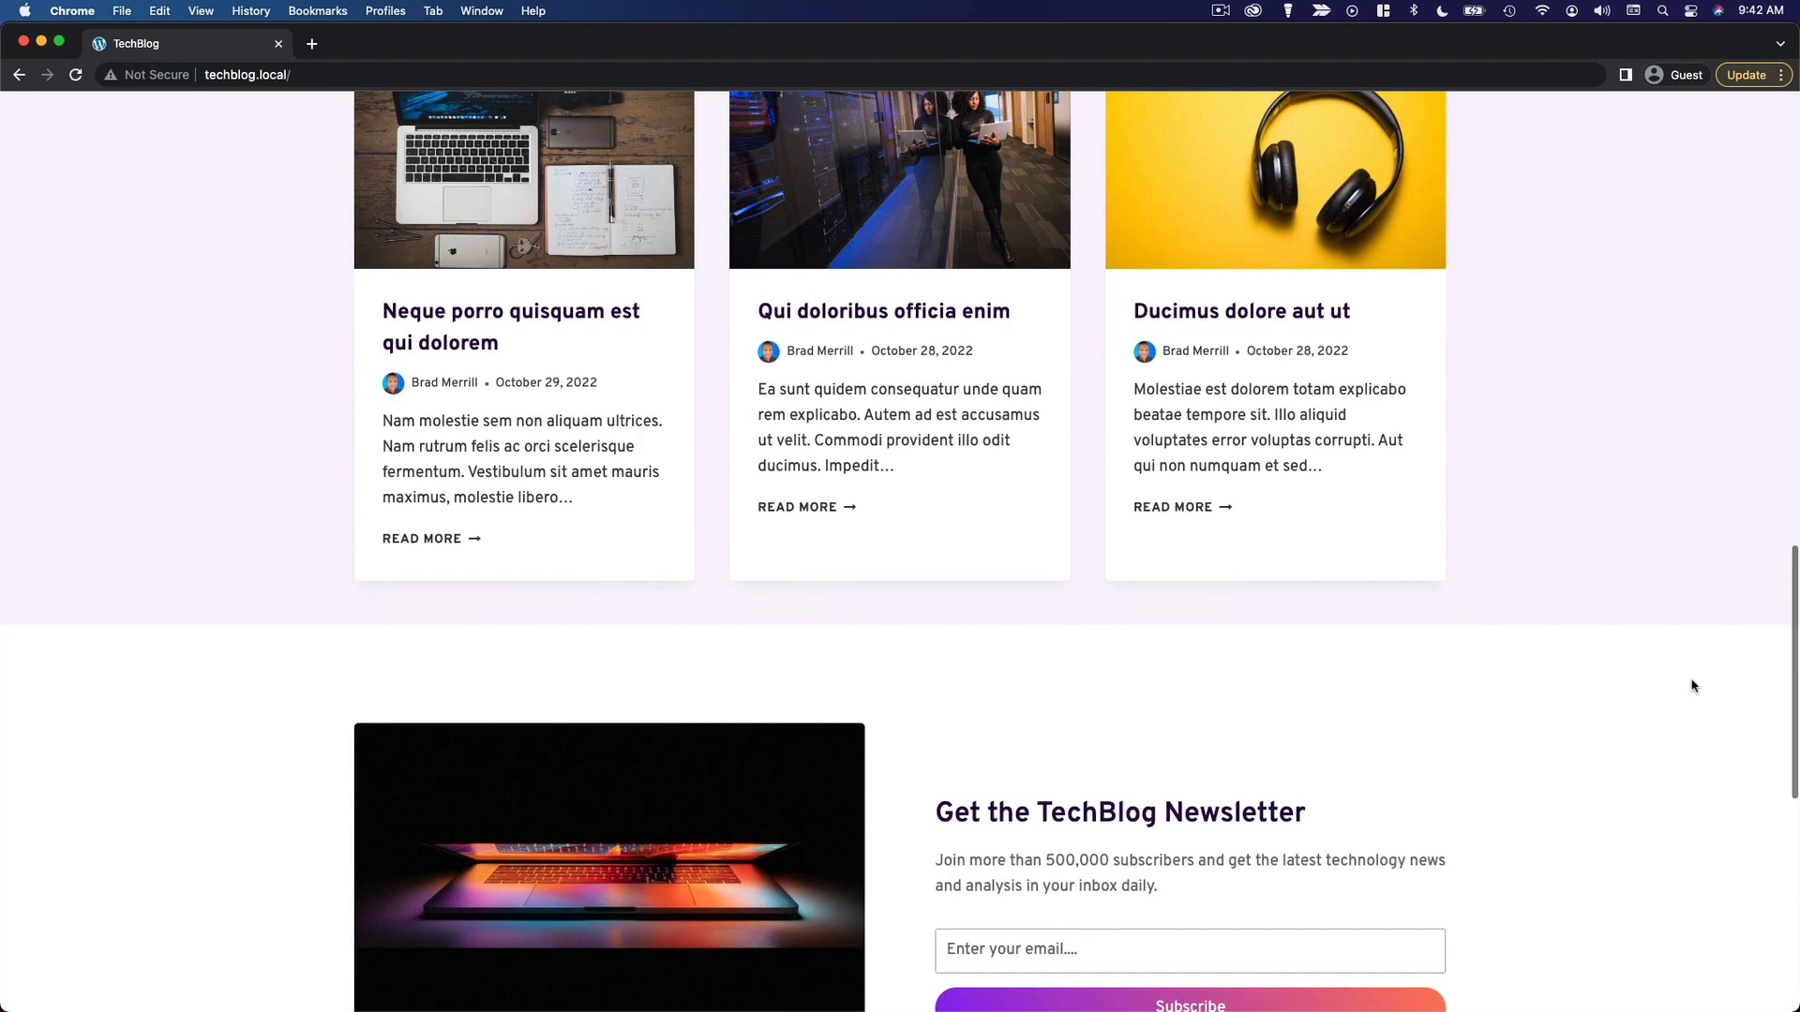
scroll("down", 3)
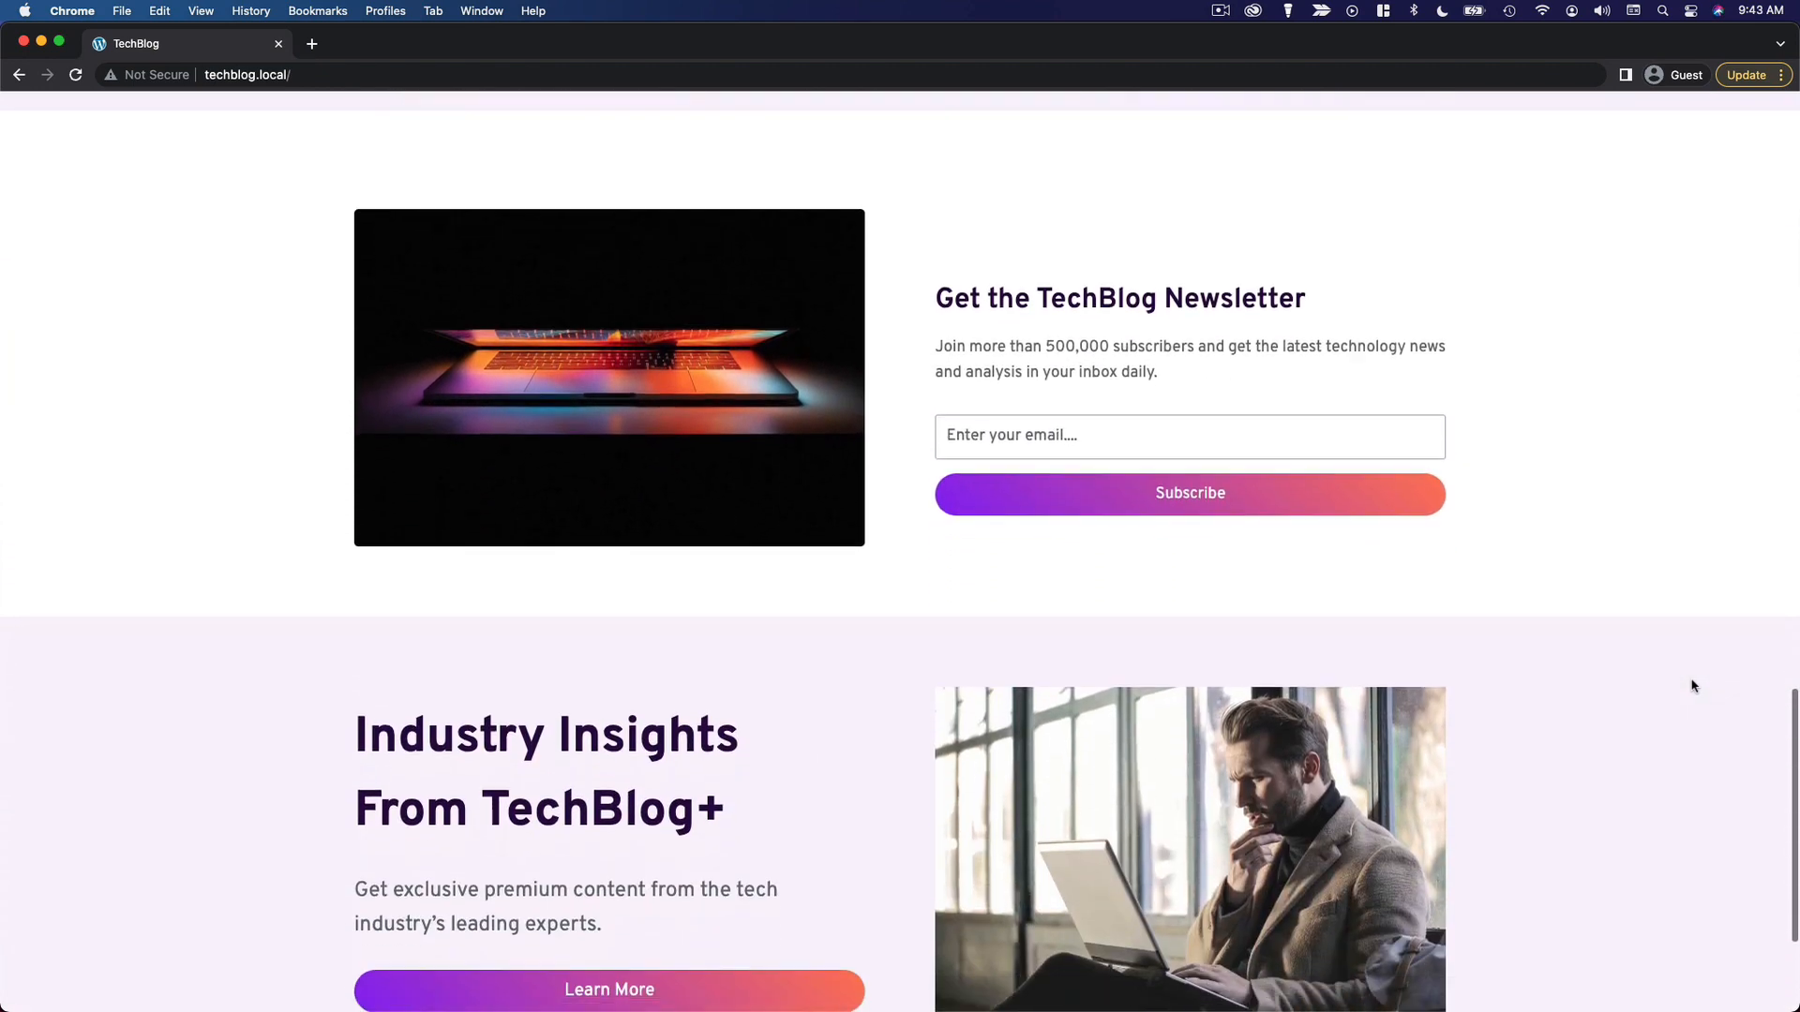
scroll("down", 3)
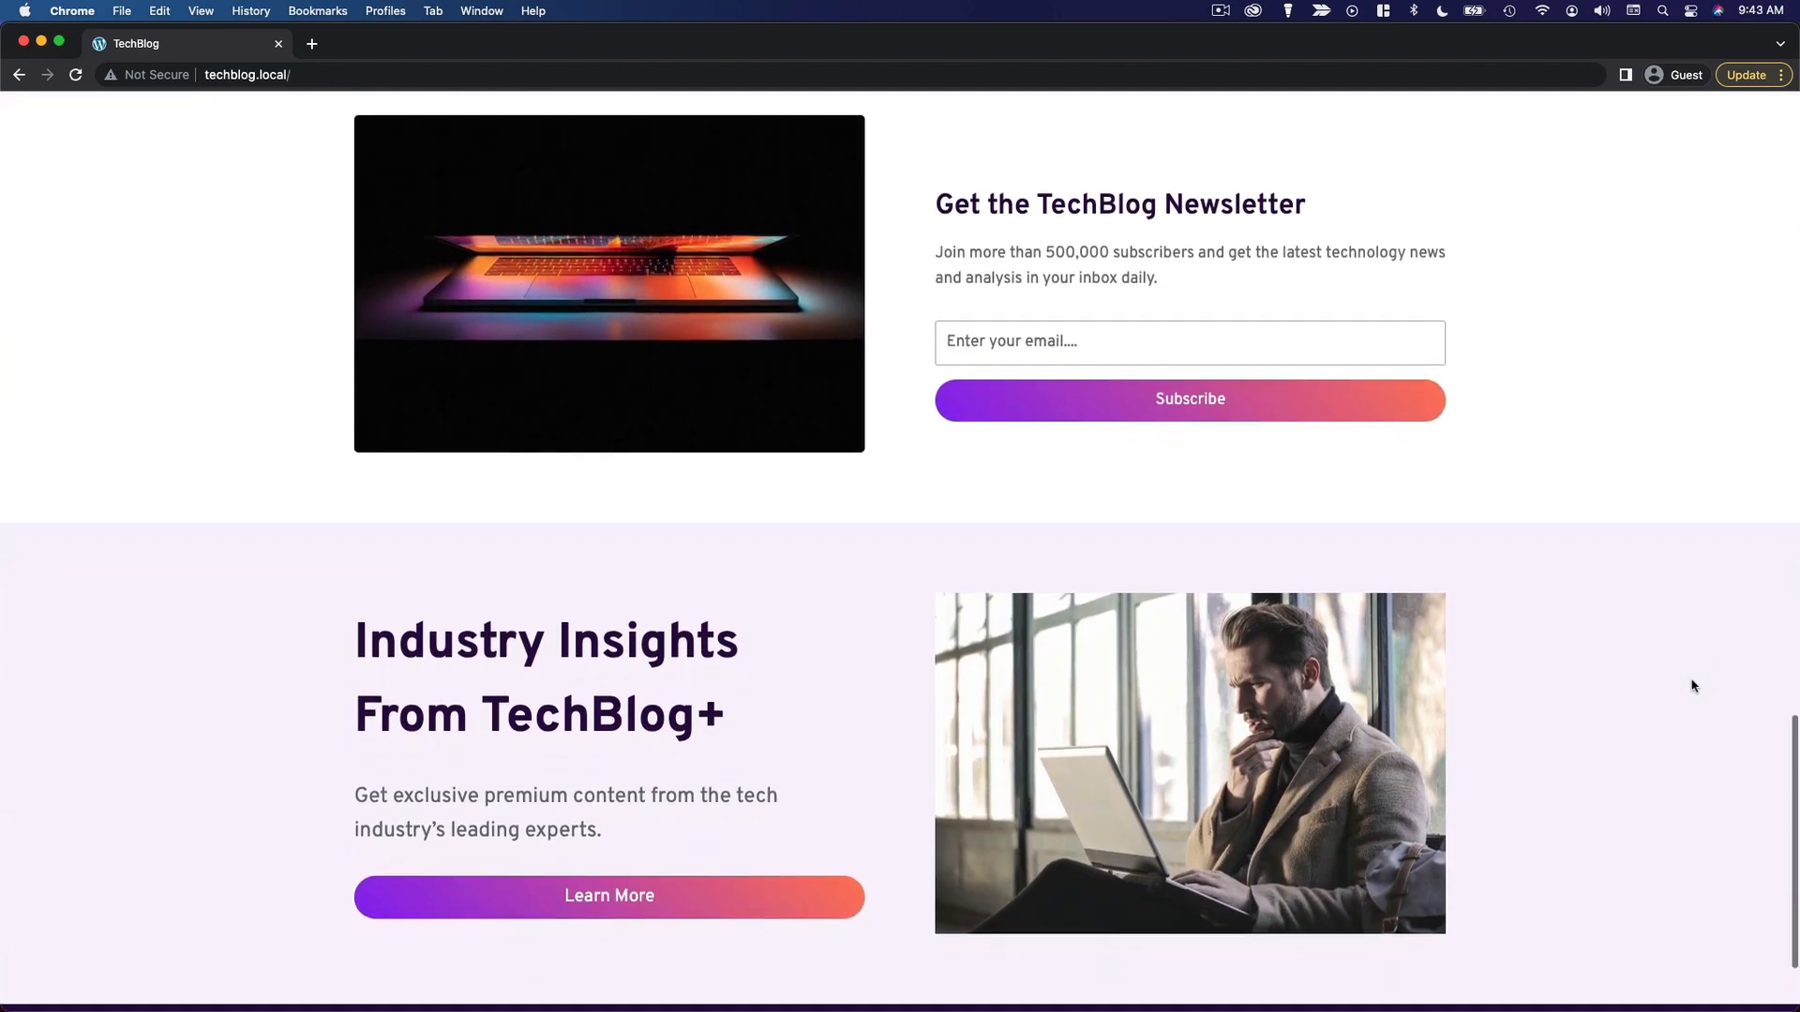
scroll("down", 3)
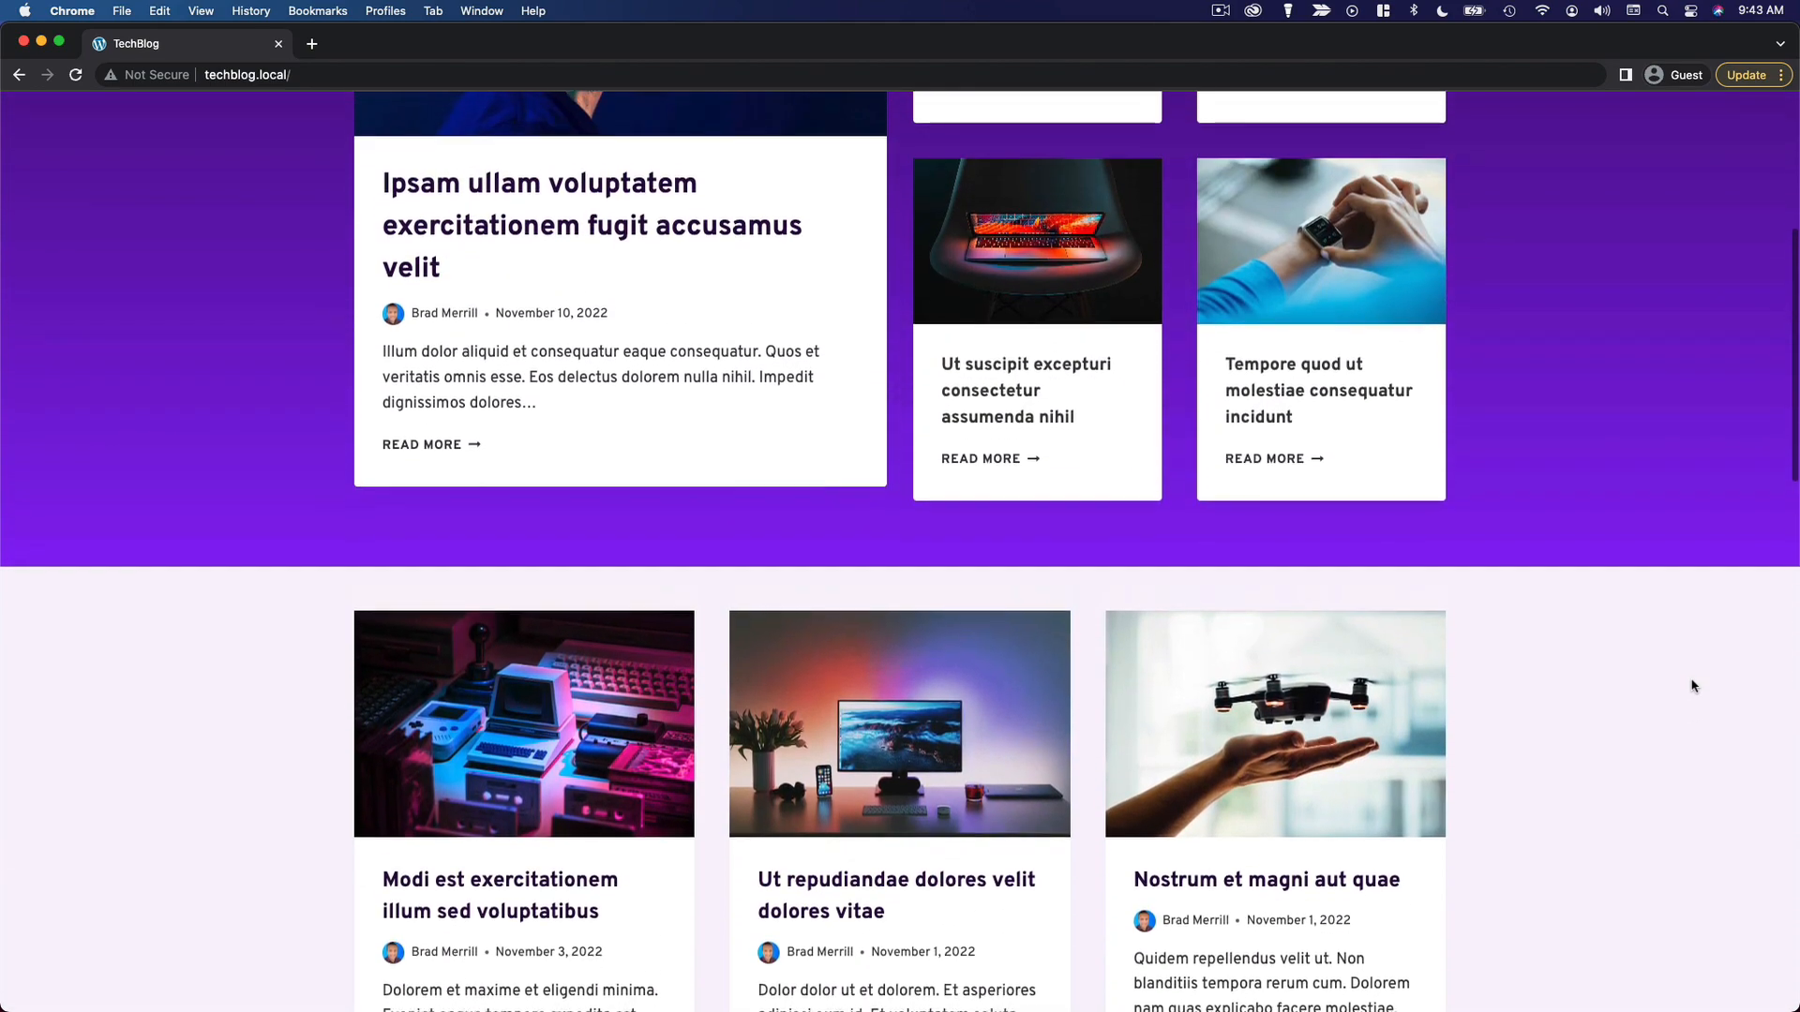
scroll("up", 3)
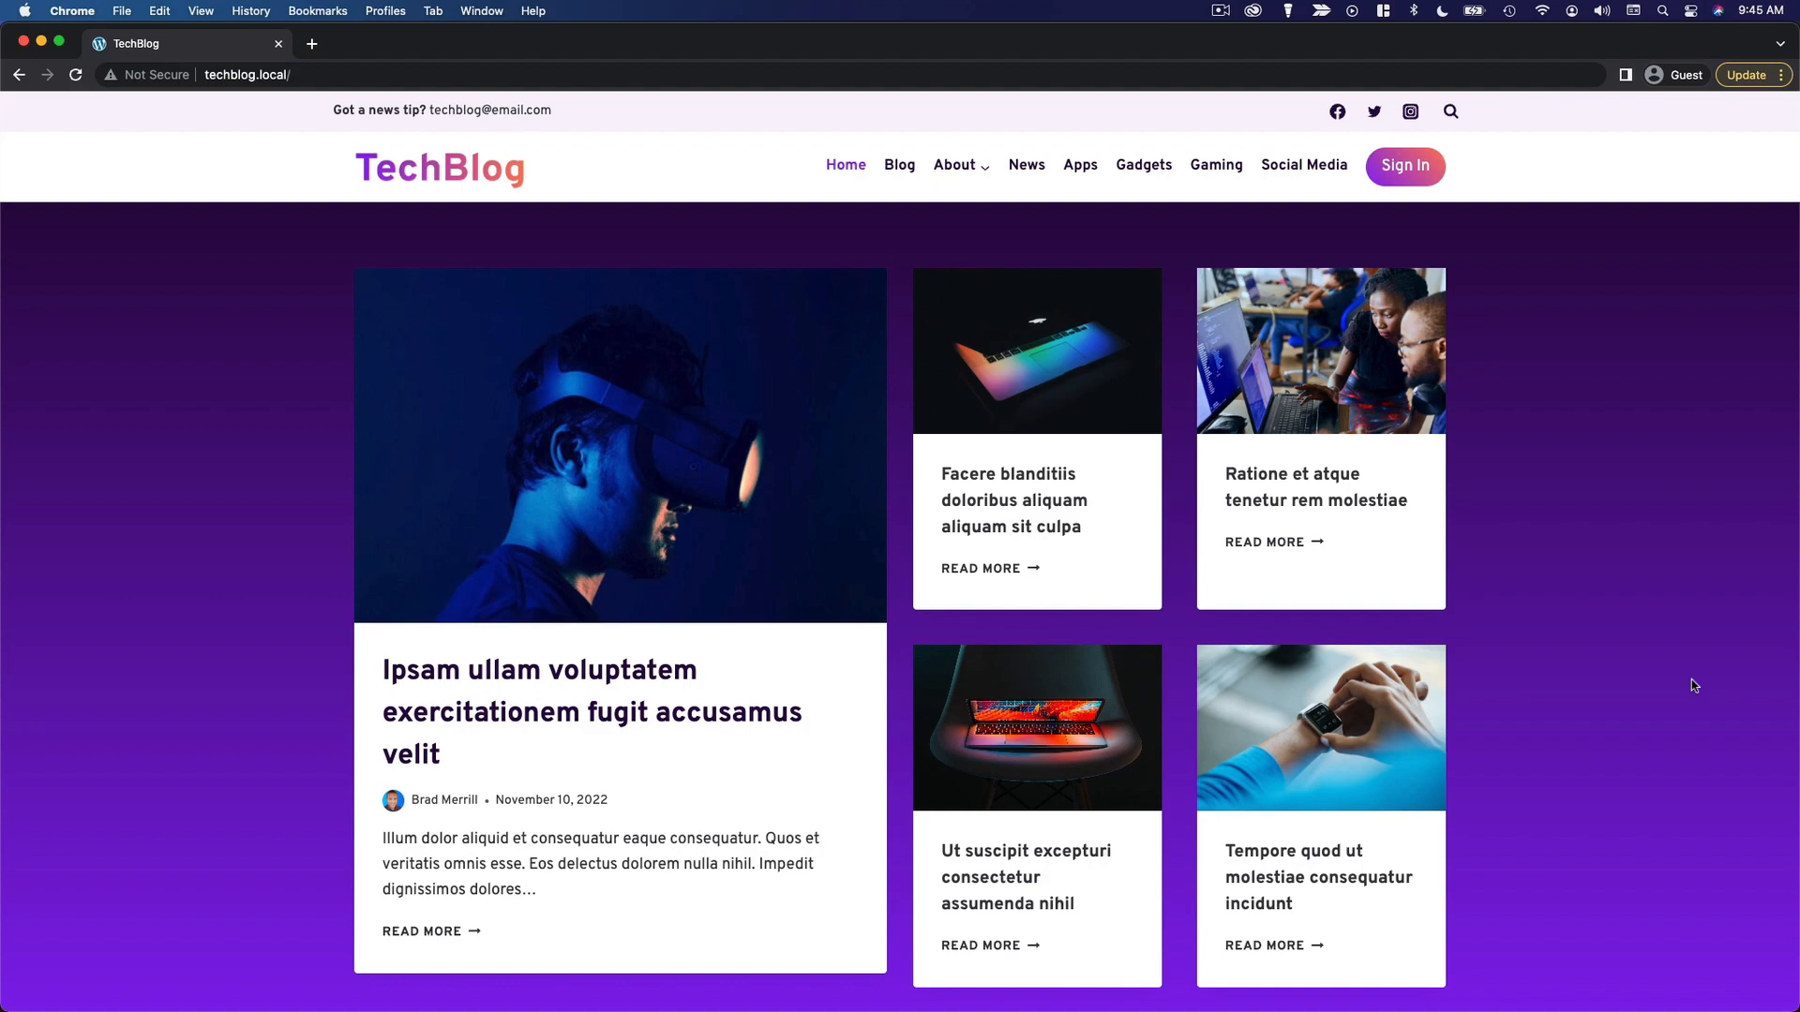
scroll("down", 3)
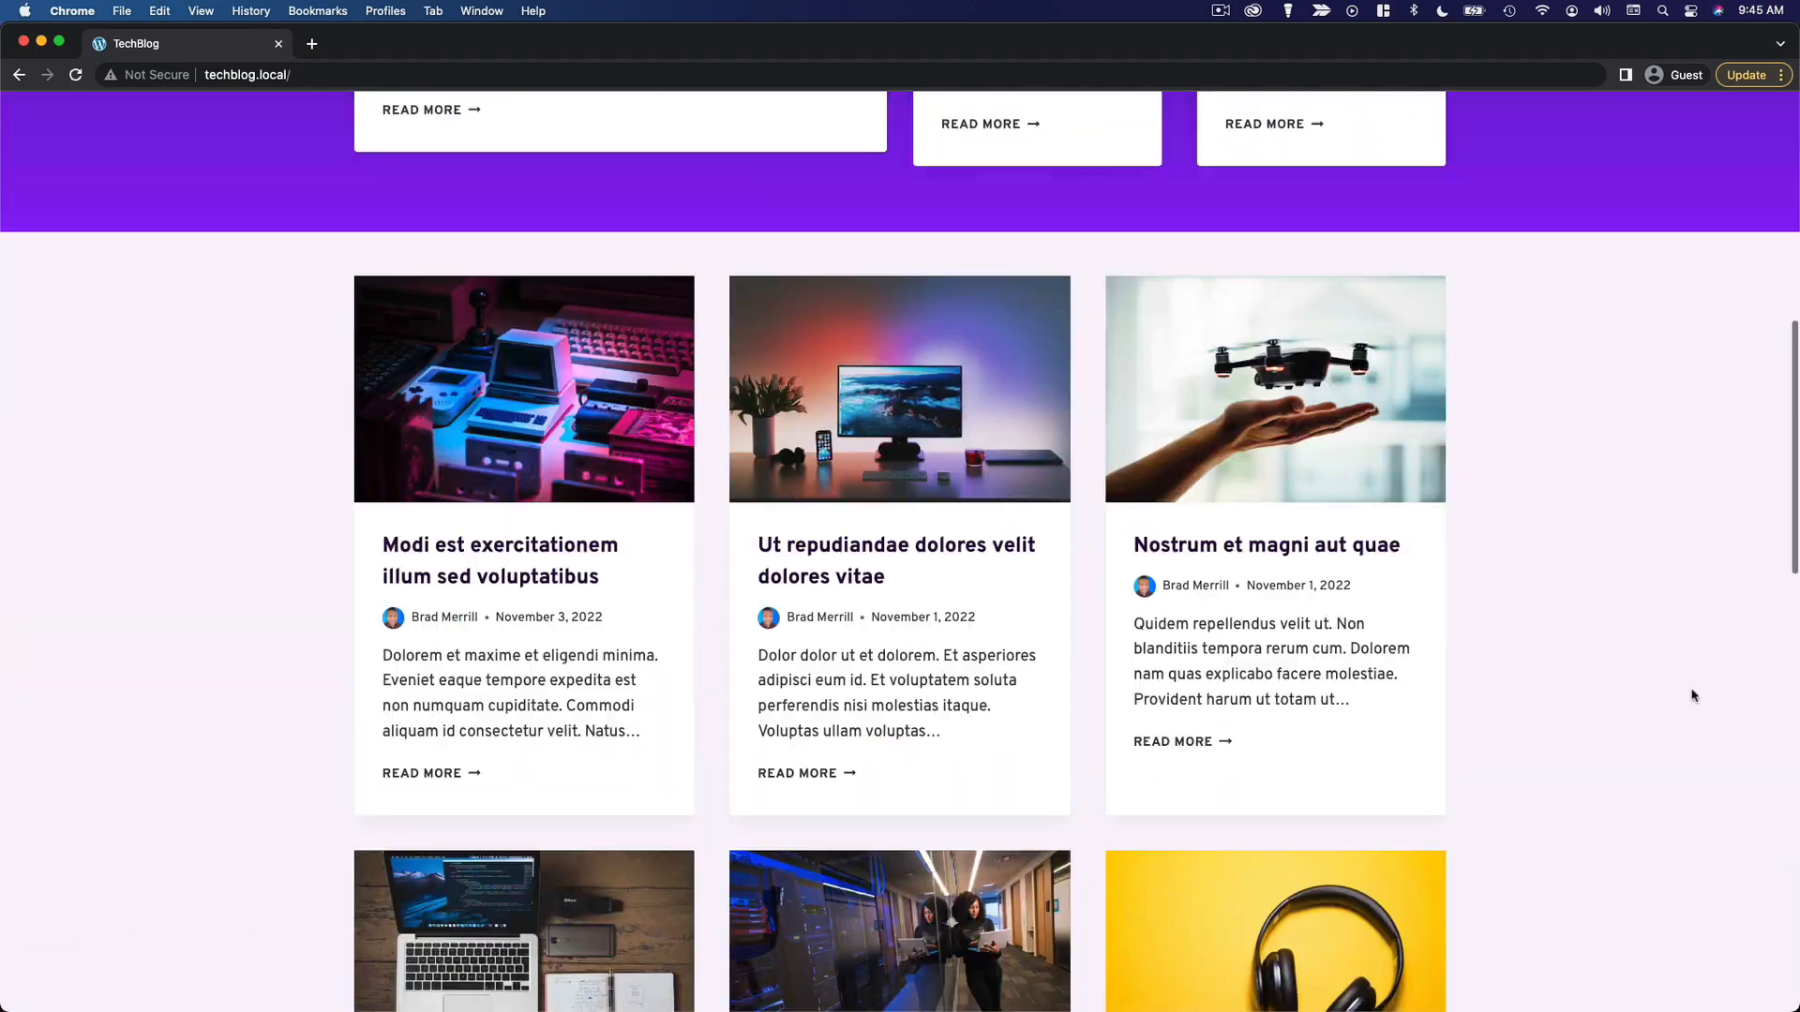
scroll("down", 3)
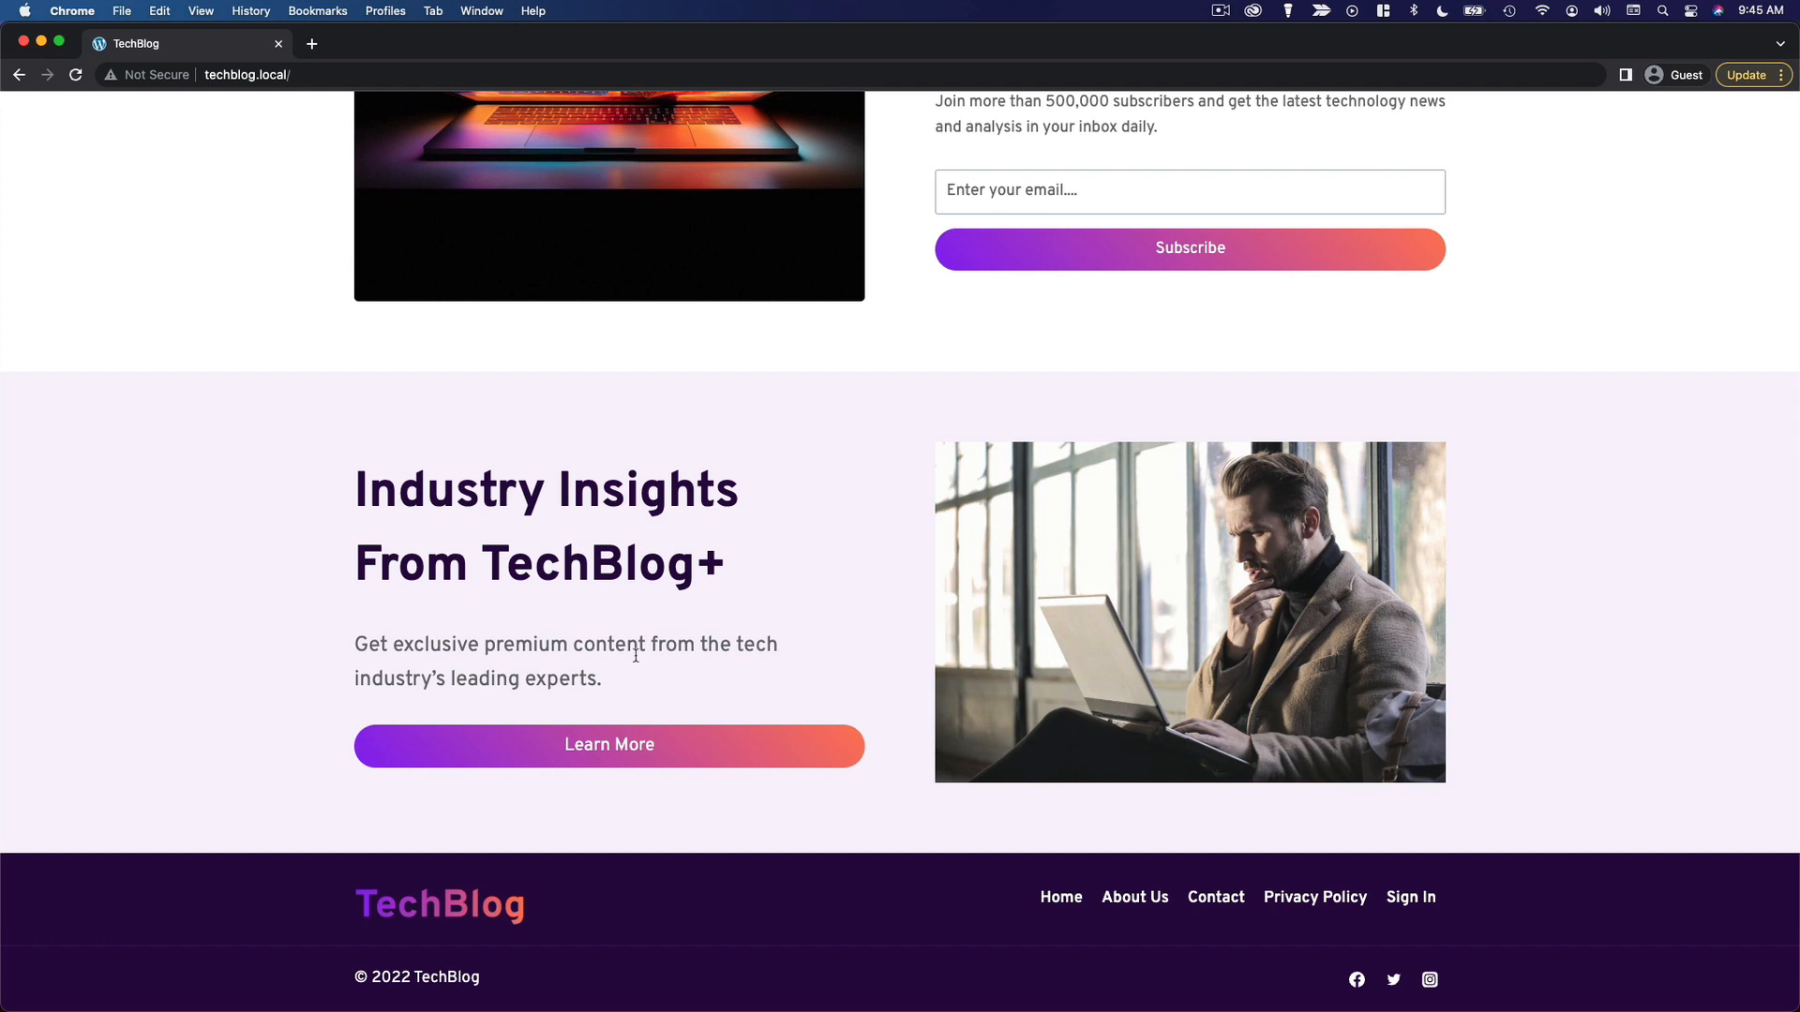
mouse_move(1513, 743)
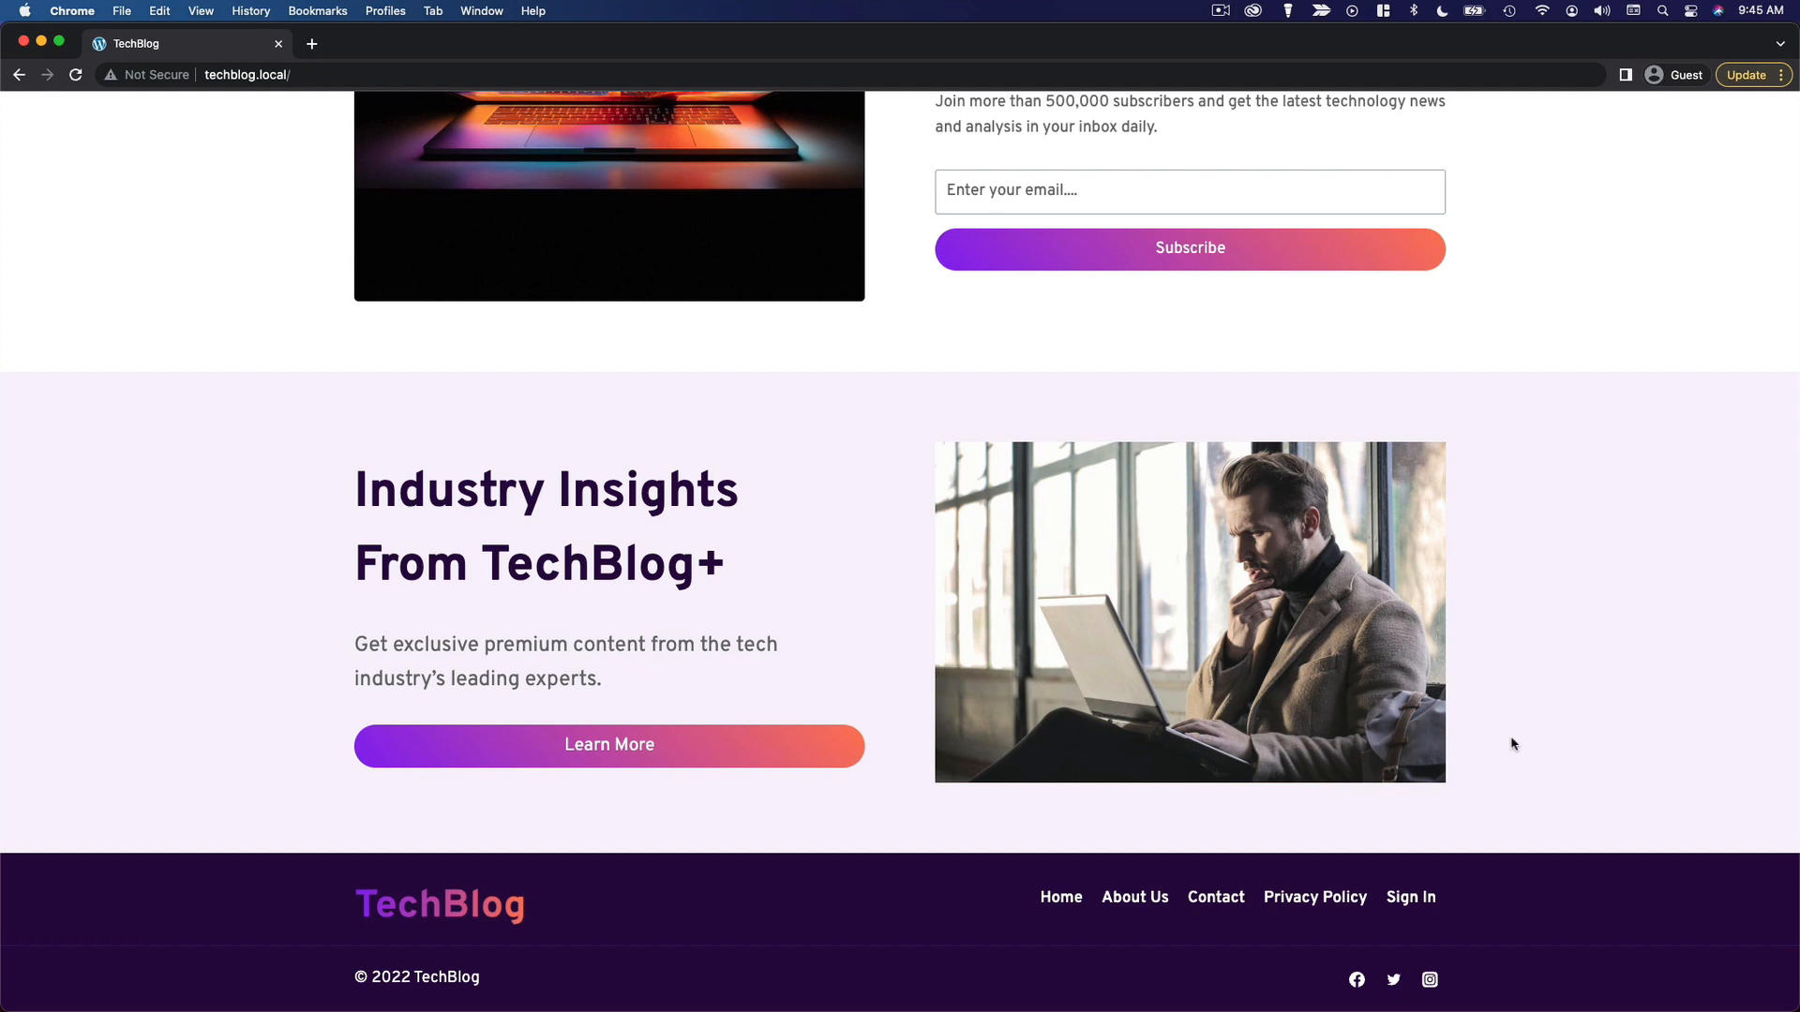
scroll("up", 3)
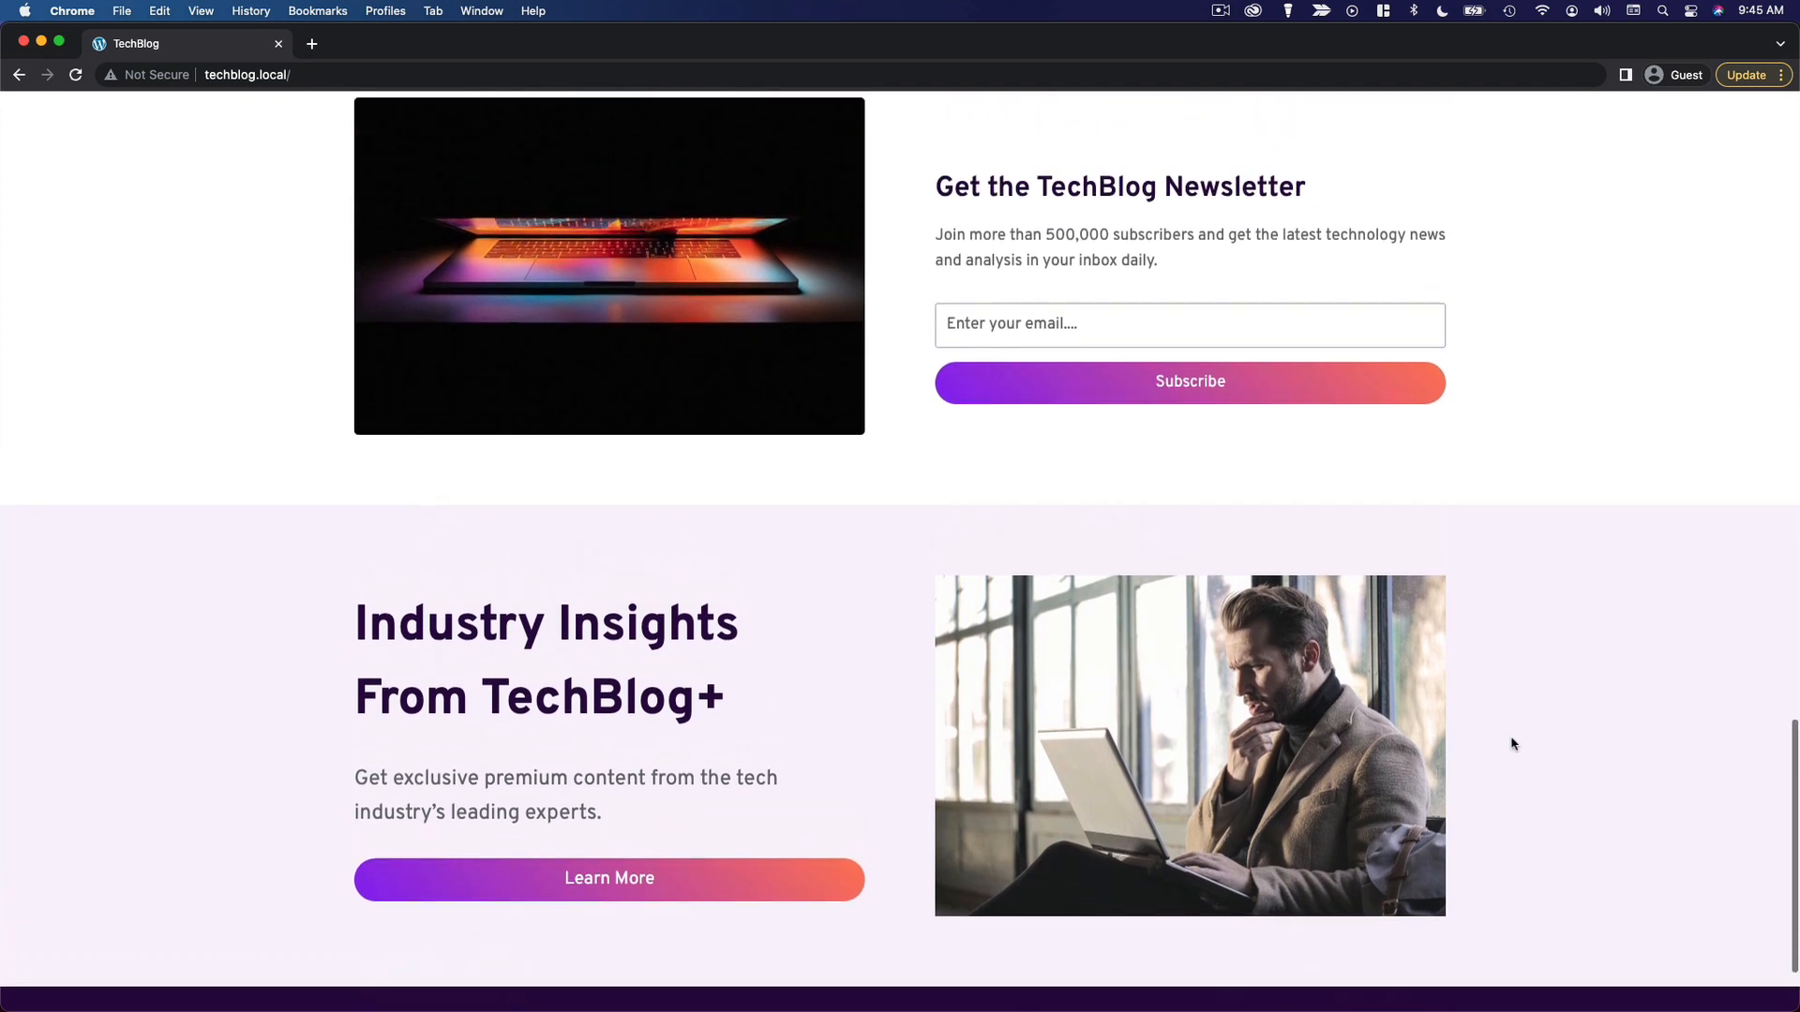
scroll("up", 3)
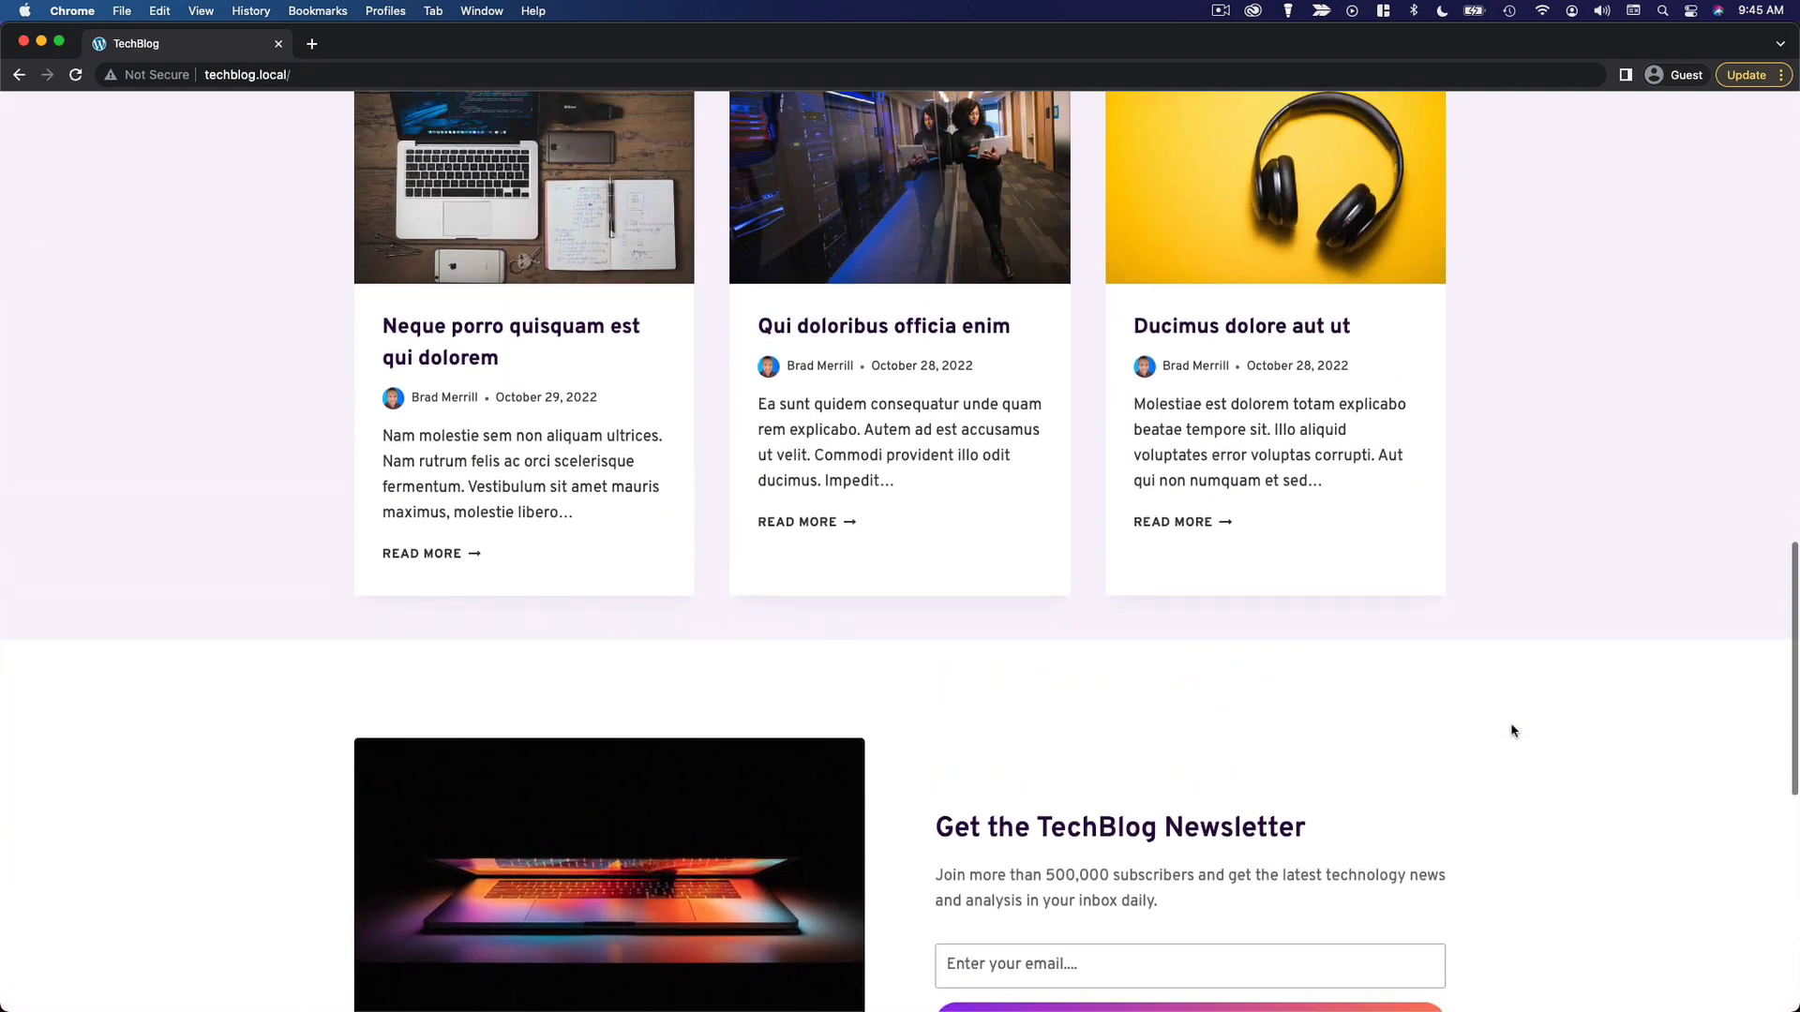
scroll("up", 3)
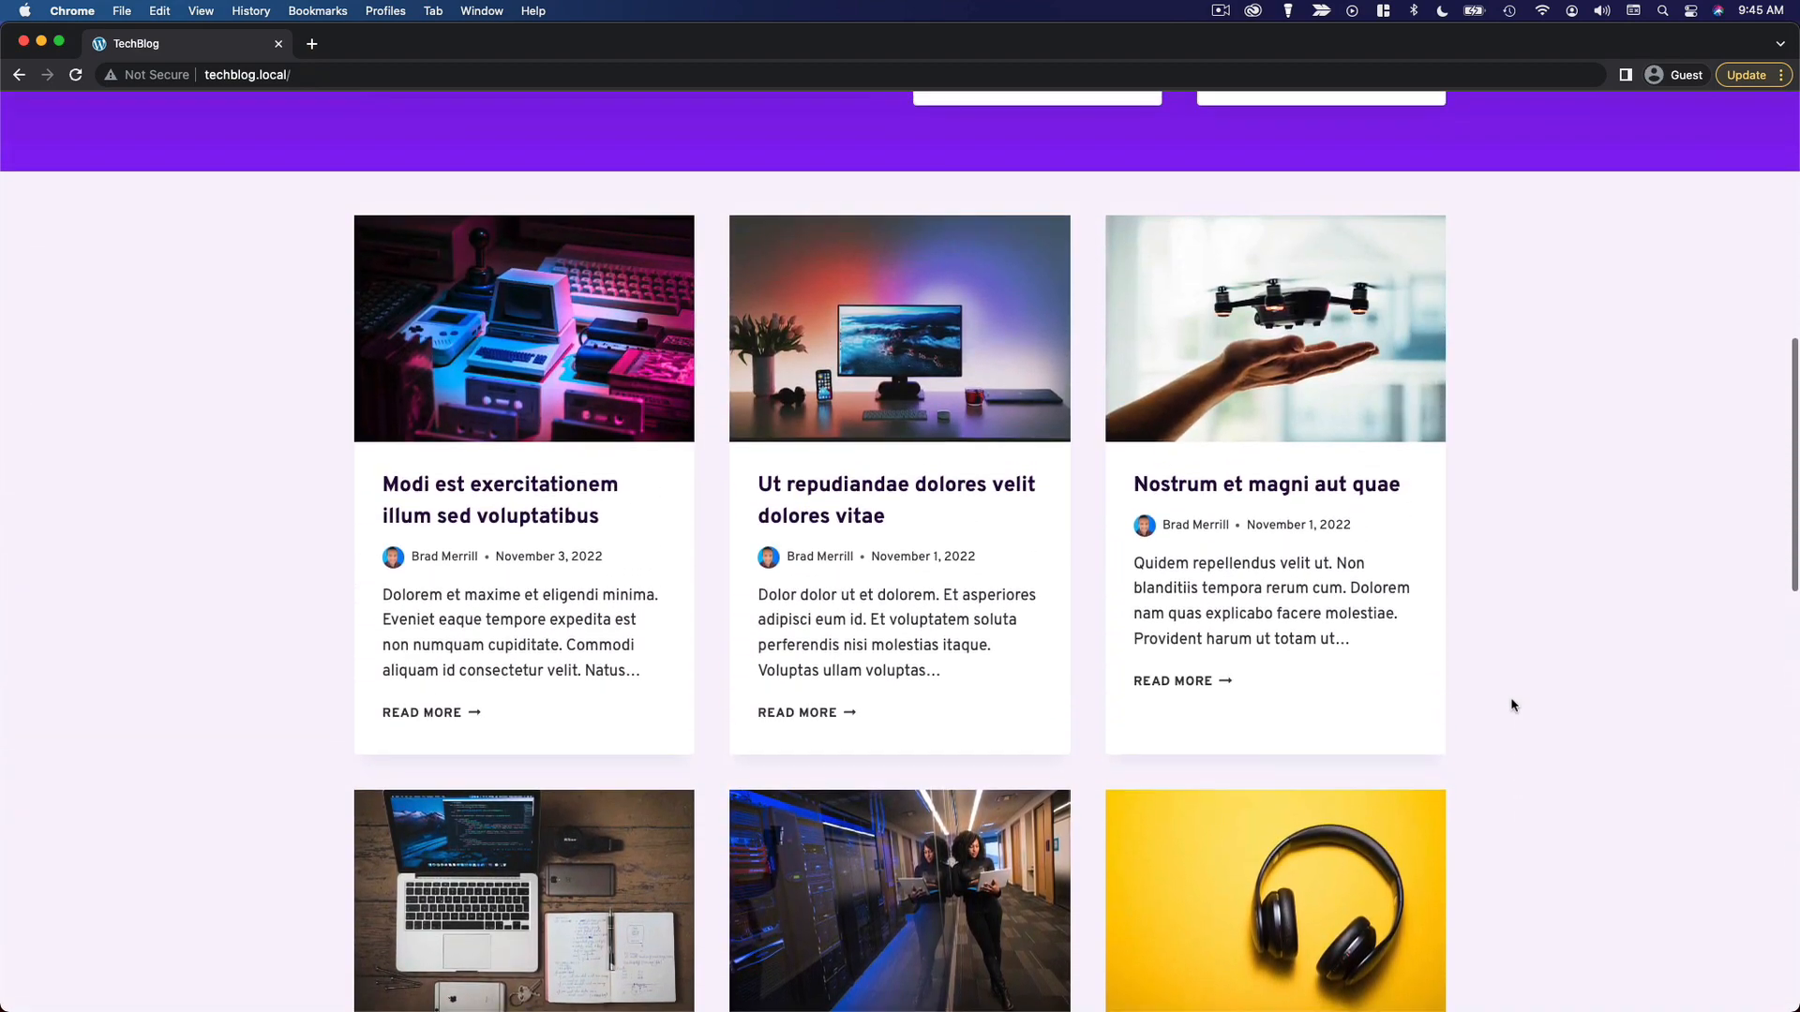
scroll("up", 3)
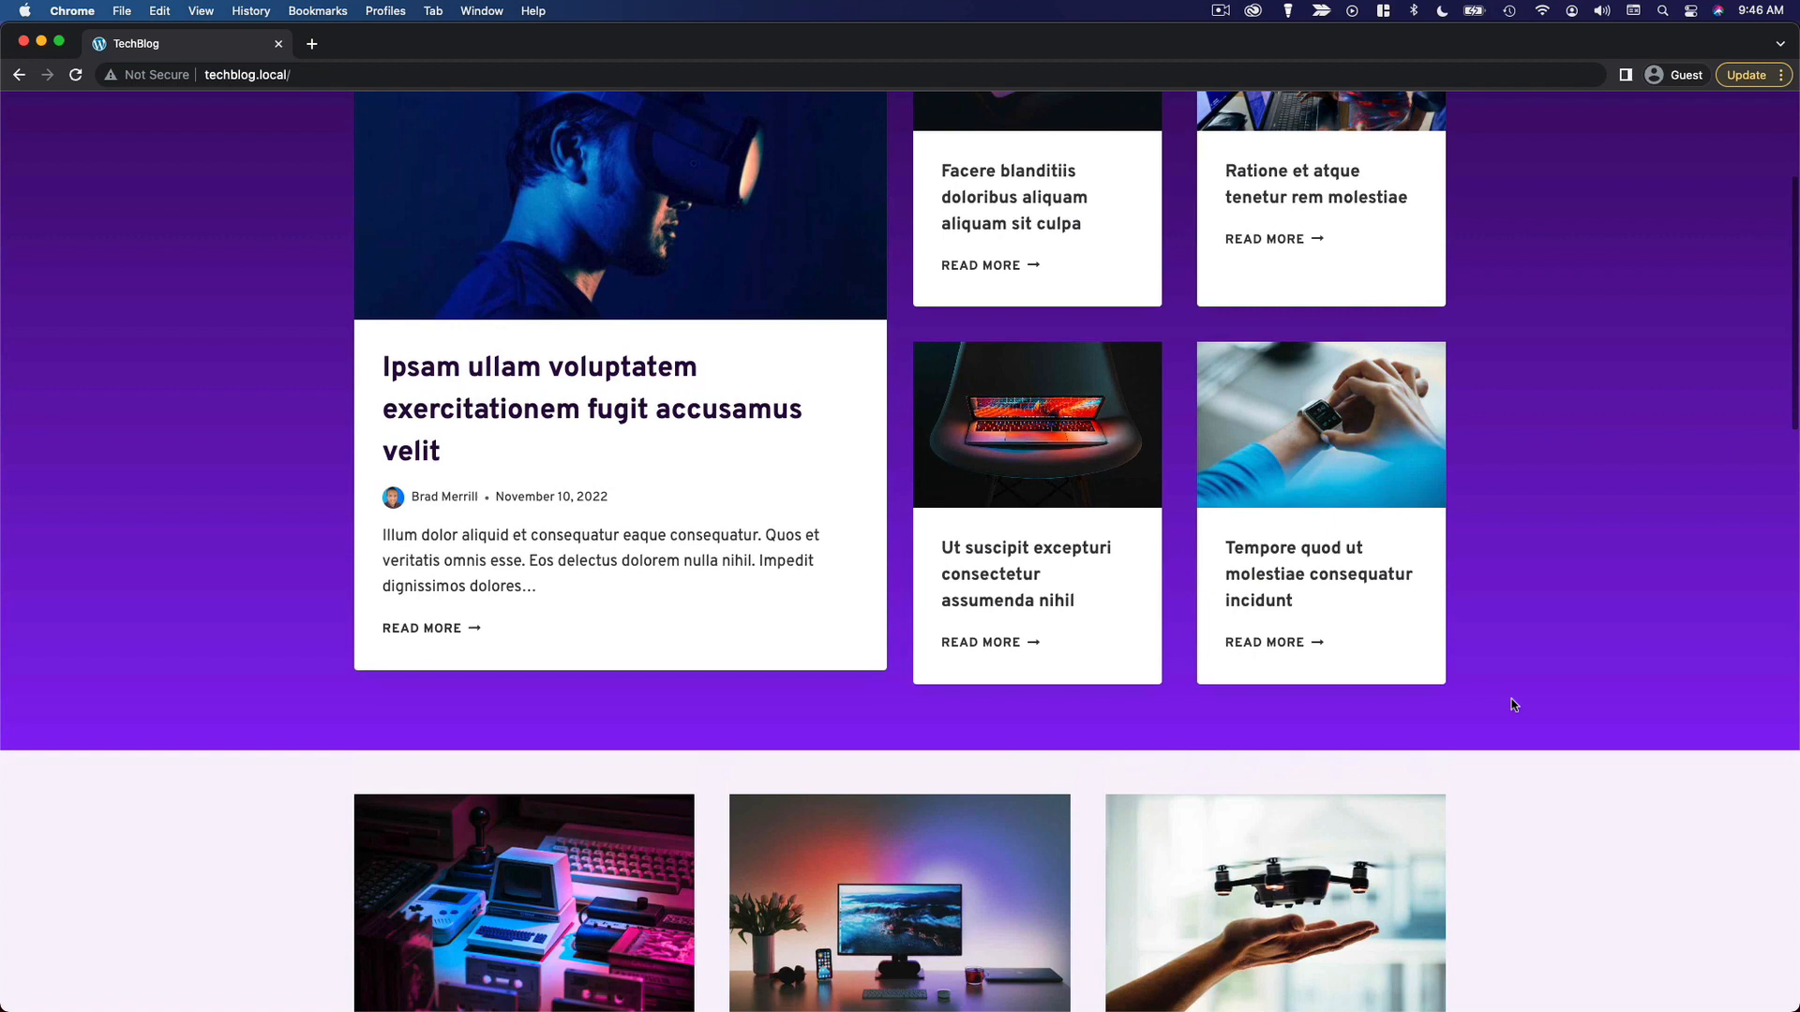